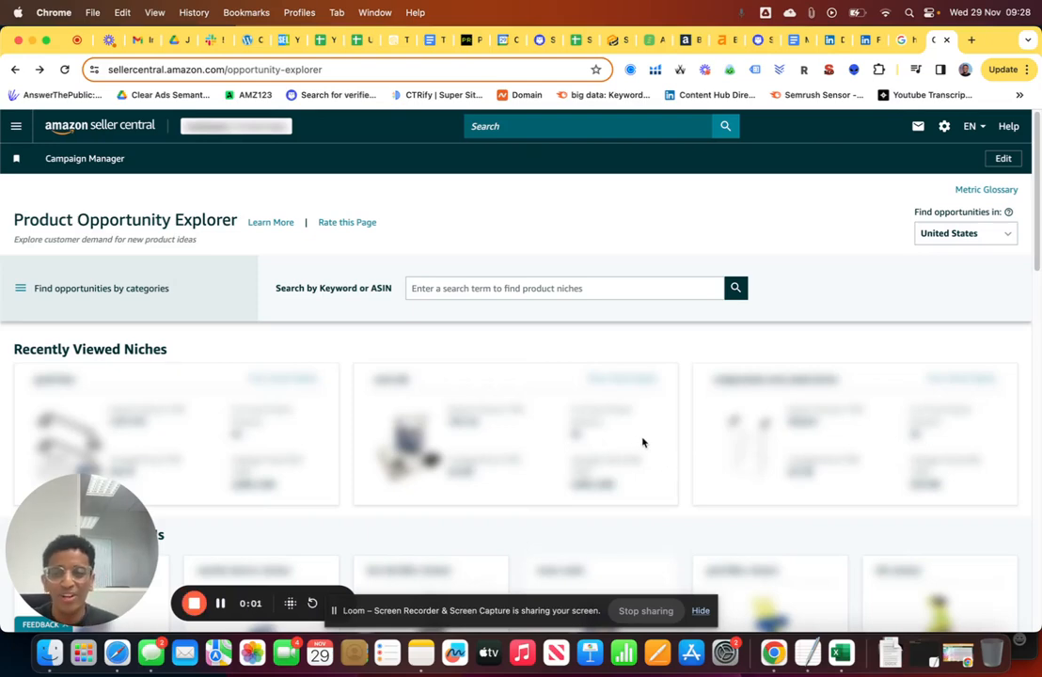
{"action": "mouse_move", "coordinate": [640, 449]}
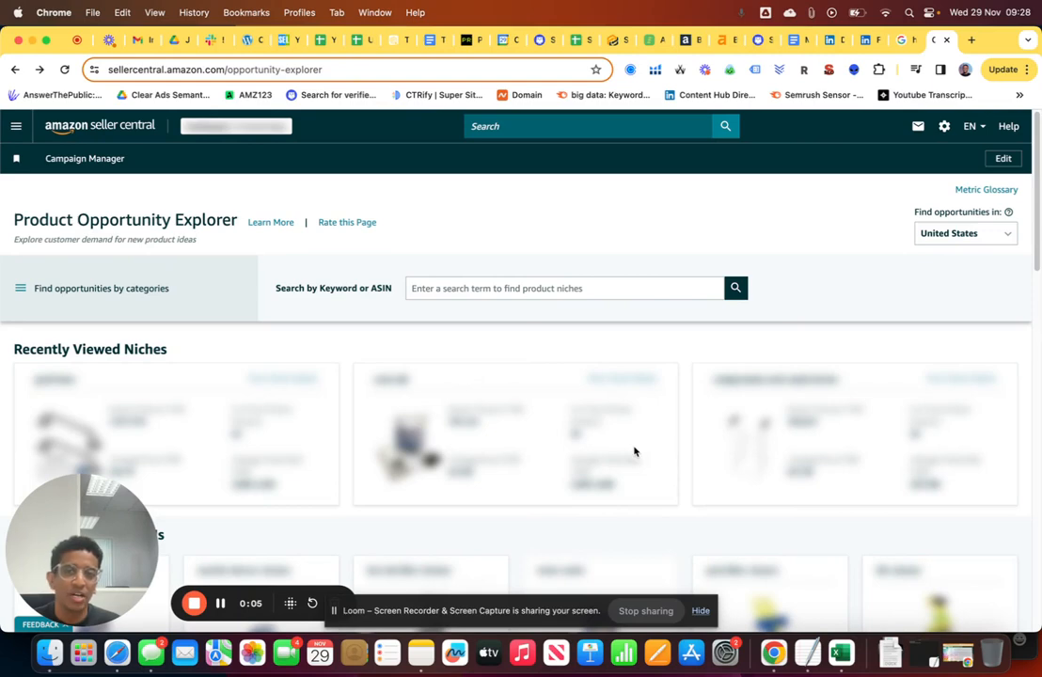
{"action": "mouse_move", "coordinate": [640, 346]}
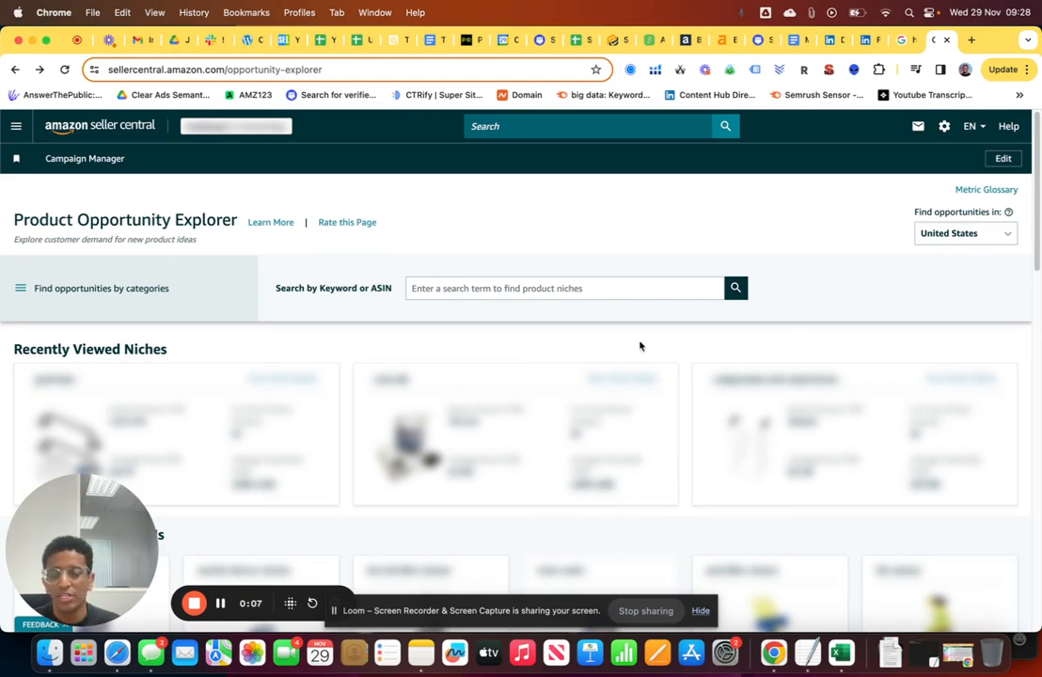
{"action": "mouse_move", "coordinate": [274, 269]}
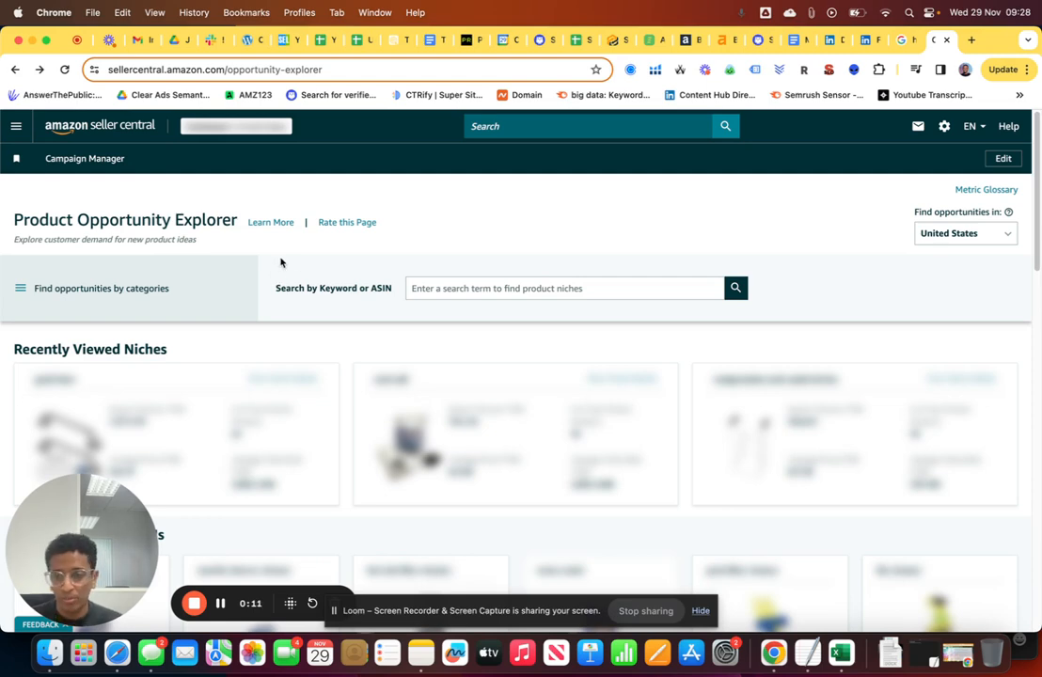
{"action": "mouse_move", "coordinate": [234, 355]}
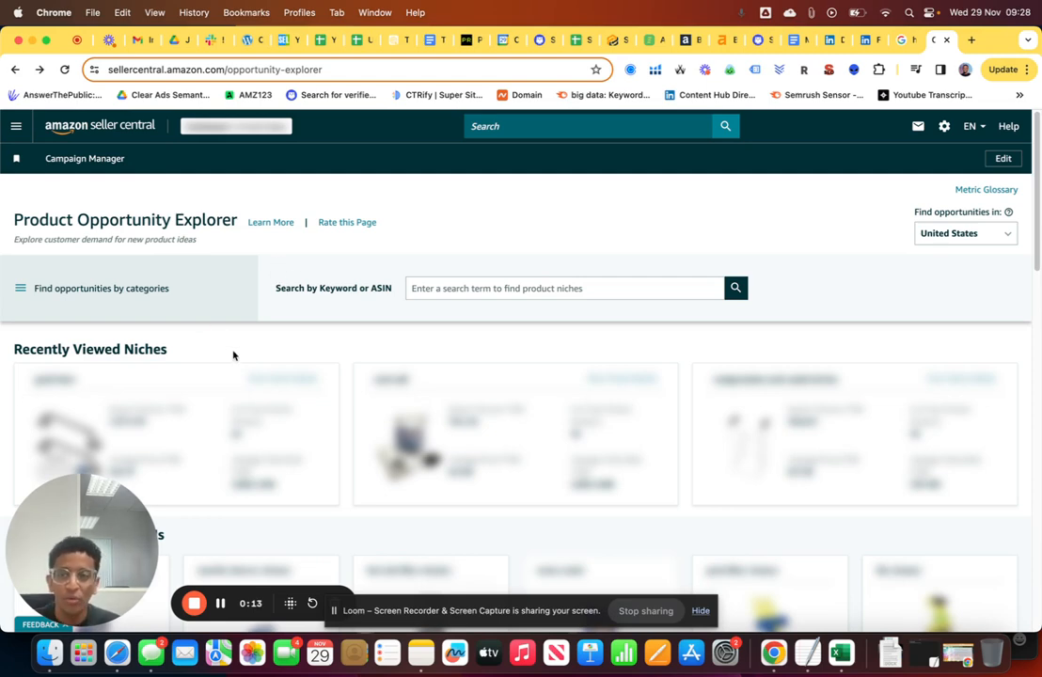
{"action": "mouse_move", "coordinate": [91, 235]}
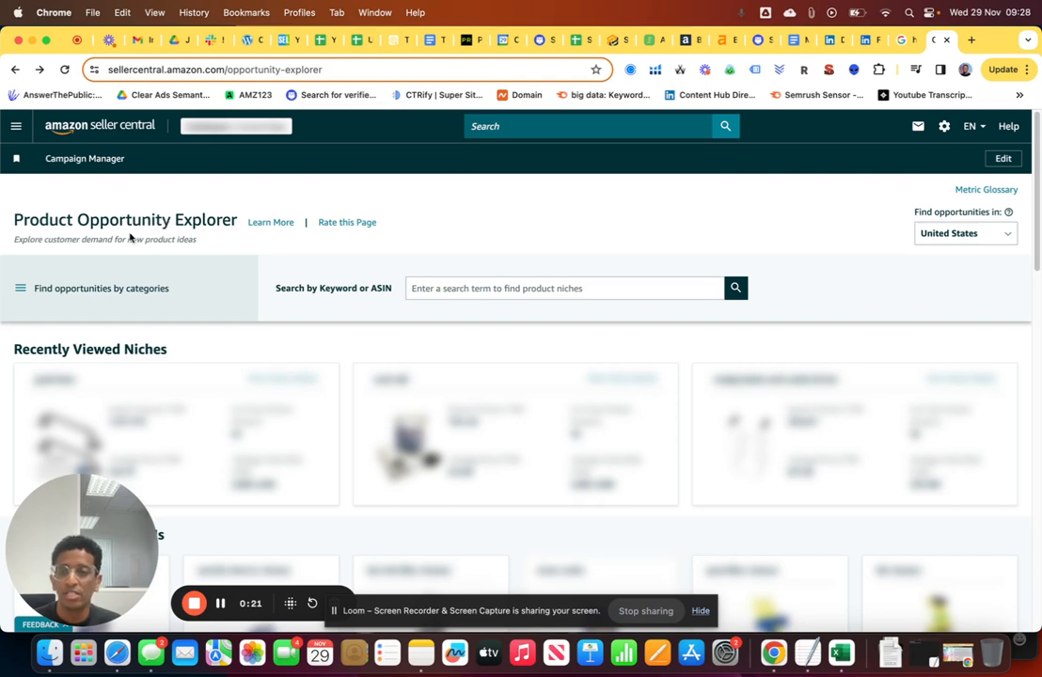
{"action": "mouse_move", "coordinate": [190, 255]}
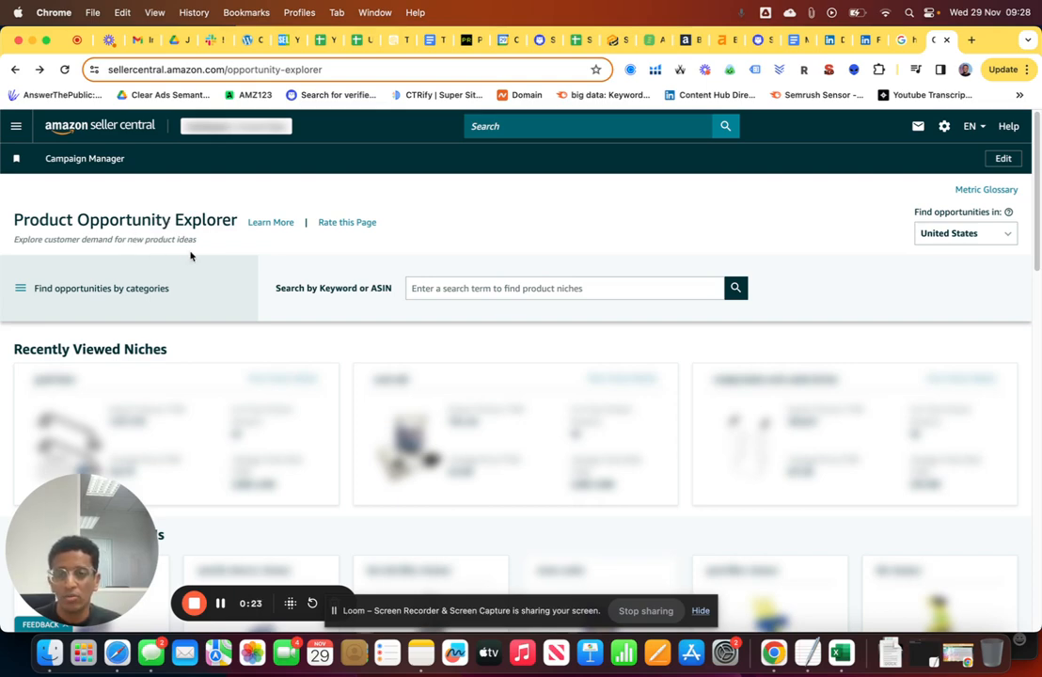
{"action": "mouse_move", "coordinate": [314, 279]}
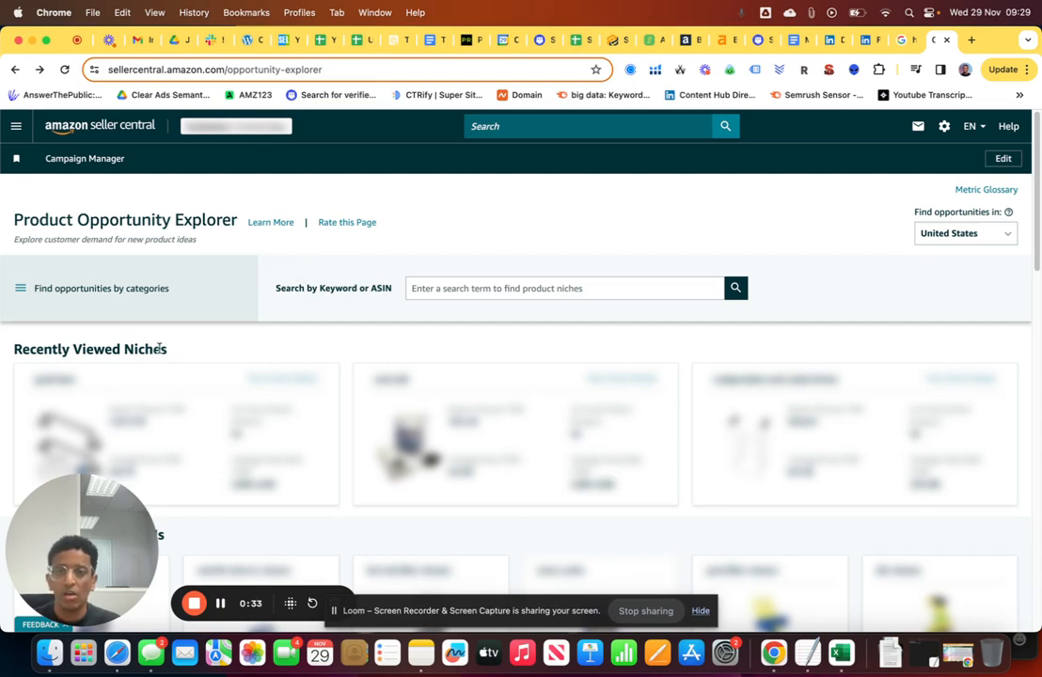
Search Product Opportunity Explorer for the keyword 'grab bars' and view the matching niches
{"action": "left_click", "coordinate": [564, 288]}
{"action": "type", "text": "grab bars"}
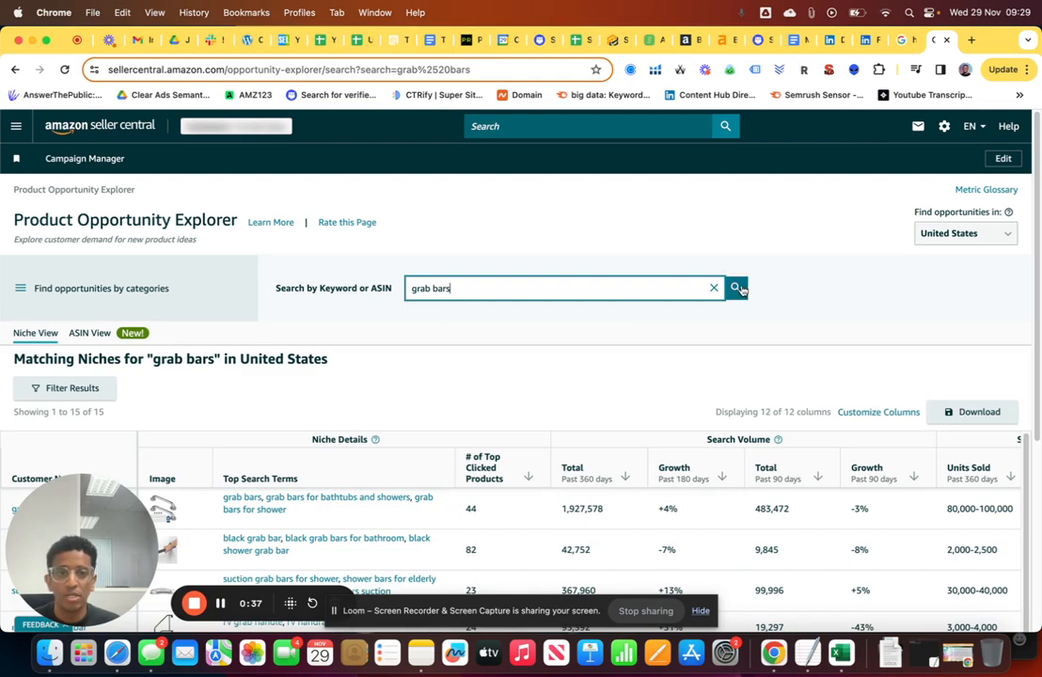
{"action": "left_click", "coordinate": [735, 289]}
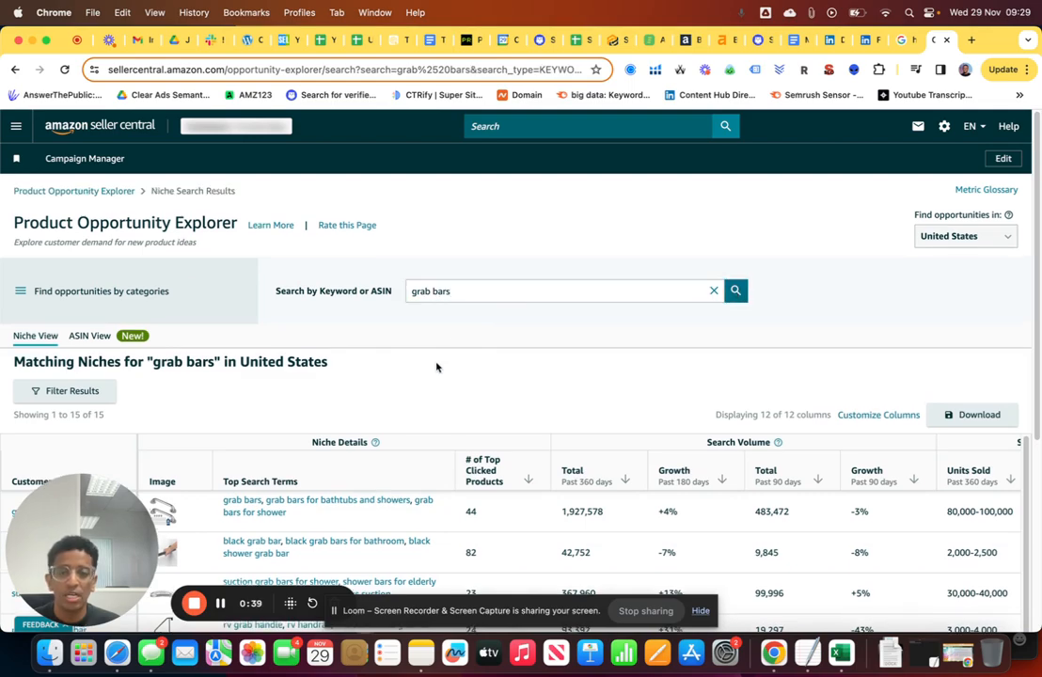
{"action": "scroll", "scroll_direction": "down", "scroll_amount": 3}
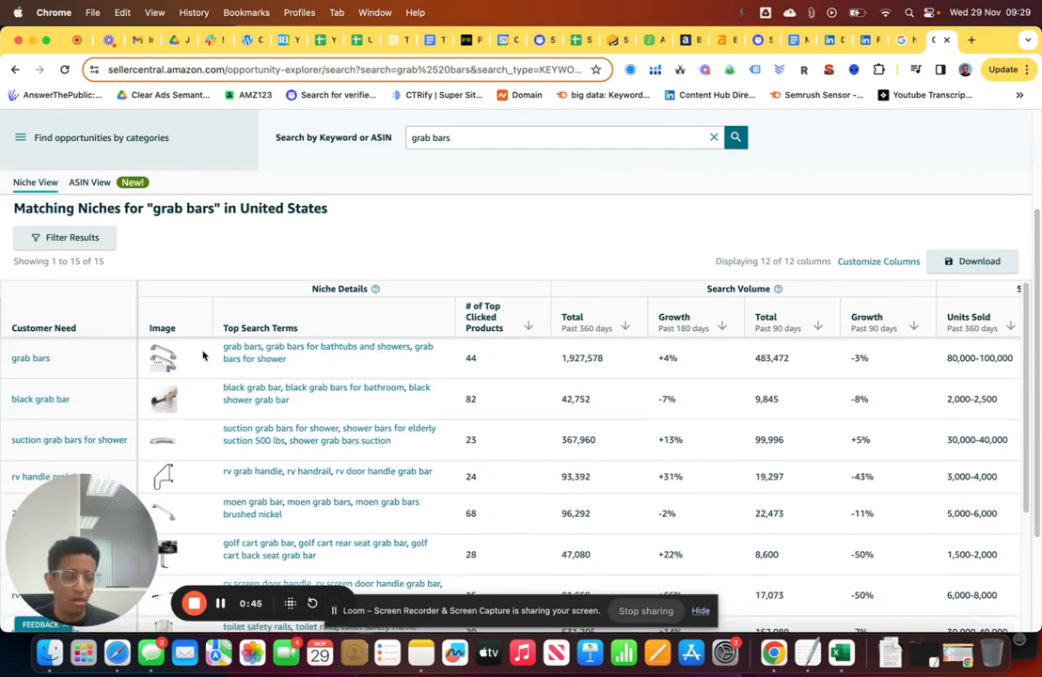
{"action": "mouse_move", "coordinate": [324, 367]}
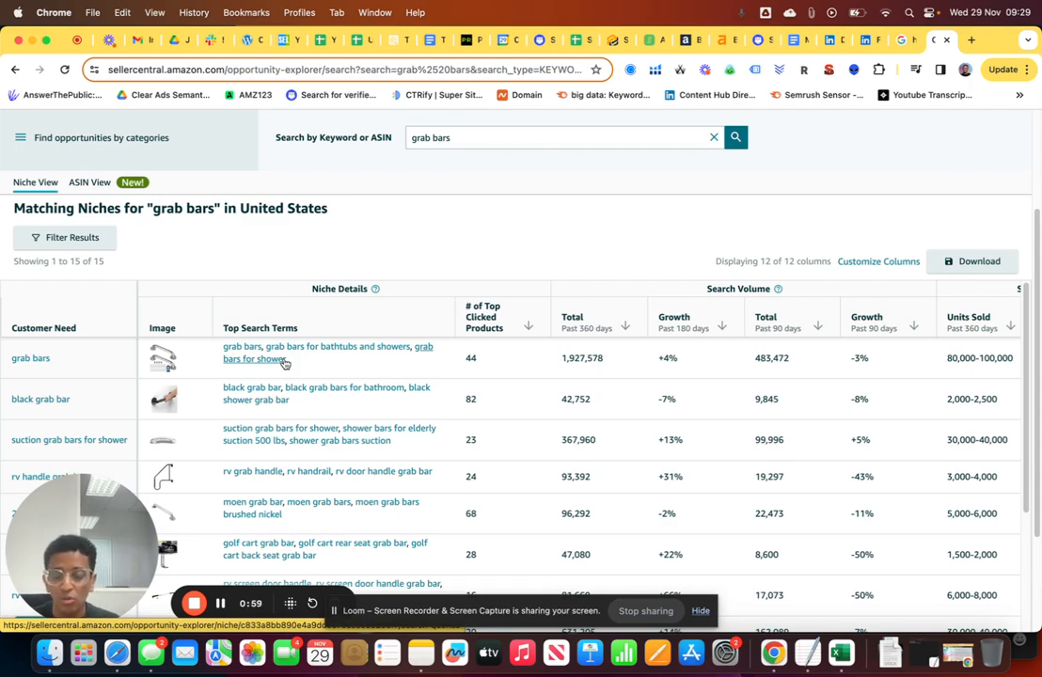
{"action": "mouse_move", "coordinate": [324, 376]}
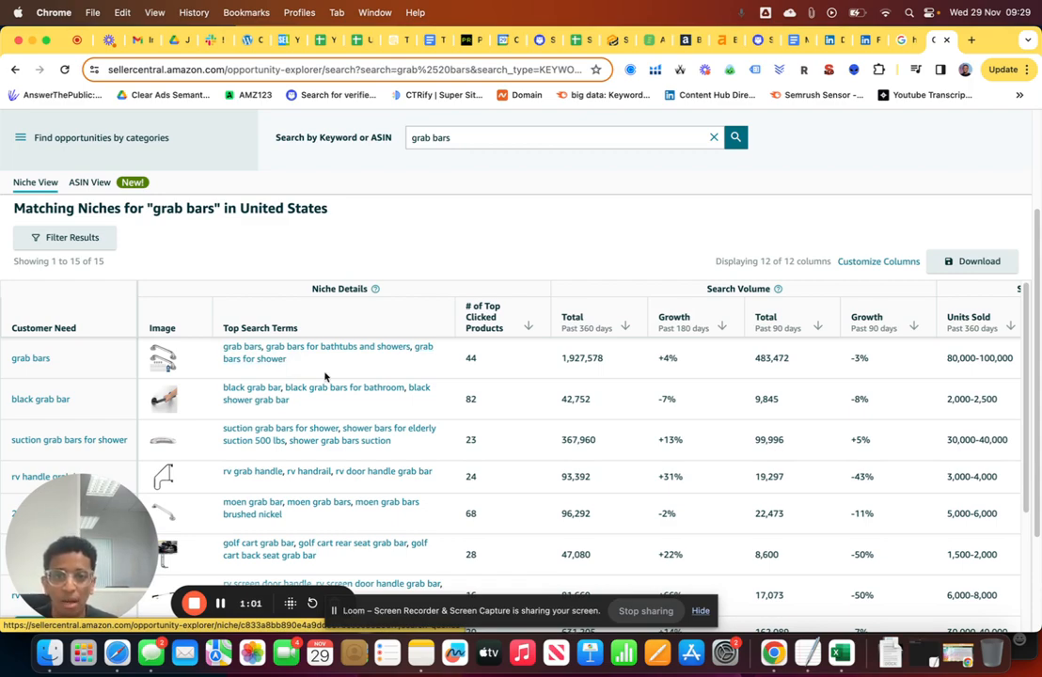
{"action": "mouse_move", "coordinate": [256, 359]}
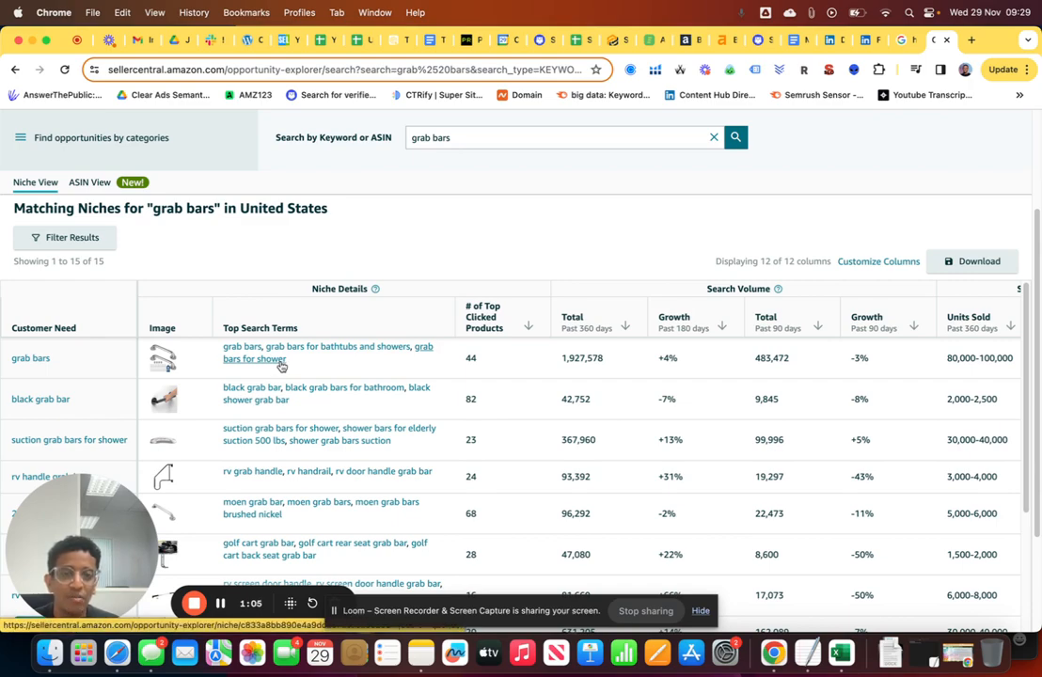
{"action": "mouse_move", "coordinate": [592, 378]}
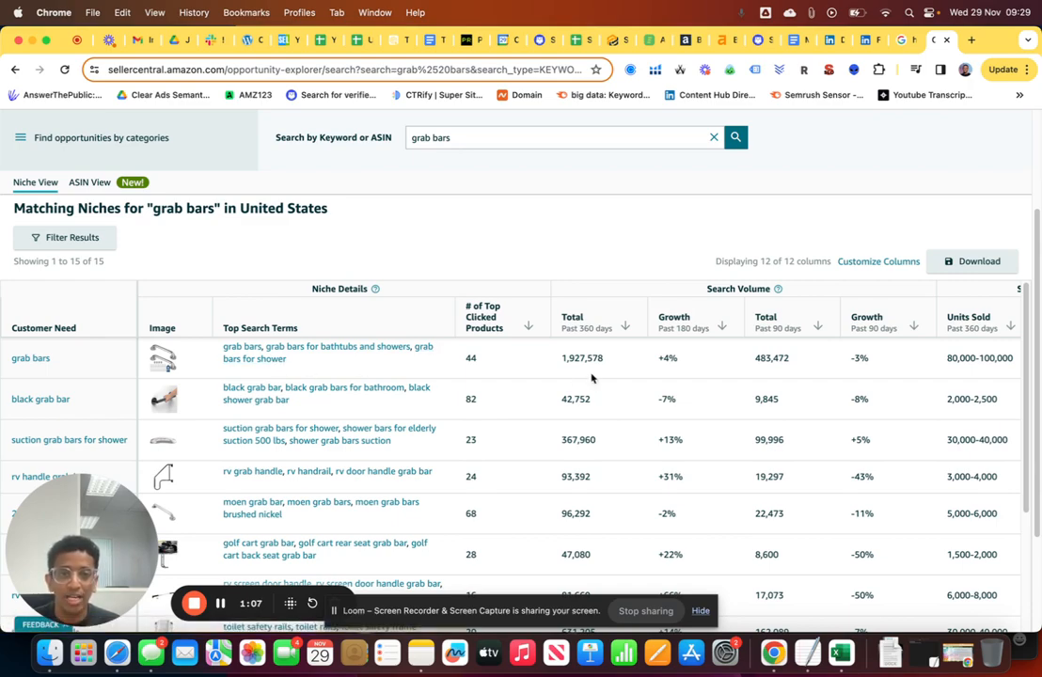
{"action": "mouse_move", "coordinate": [658, 359]}
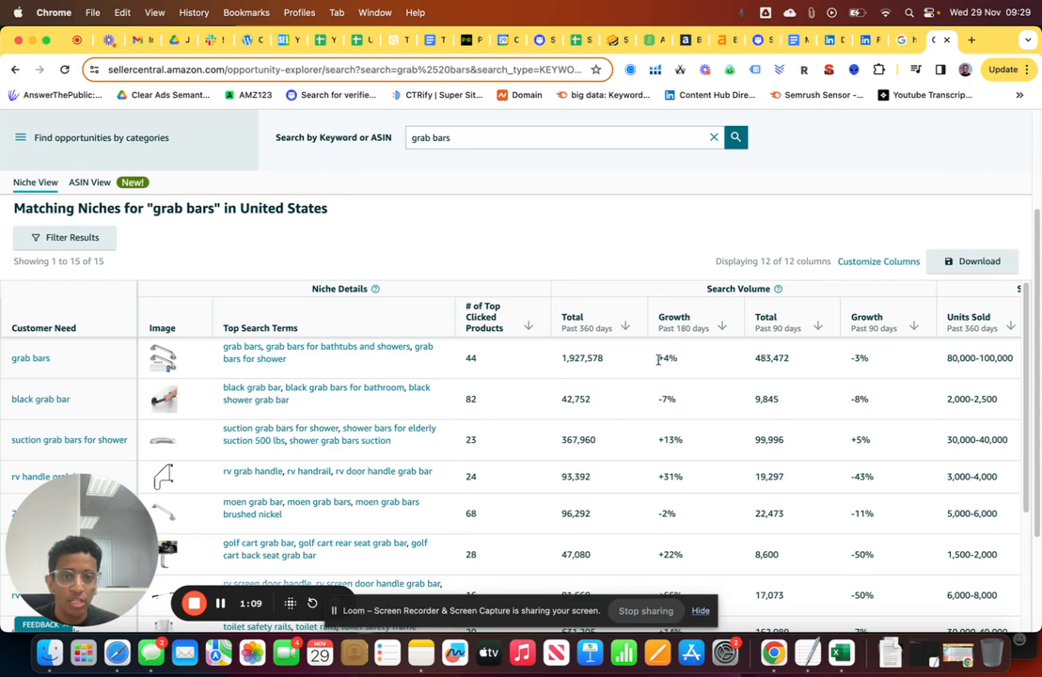
{"action": "mouse_move", "coordinate": [801, 361]}
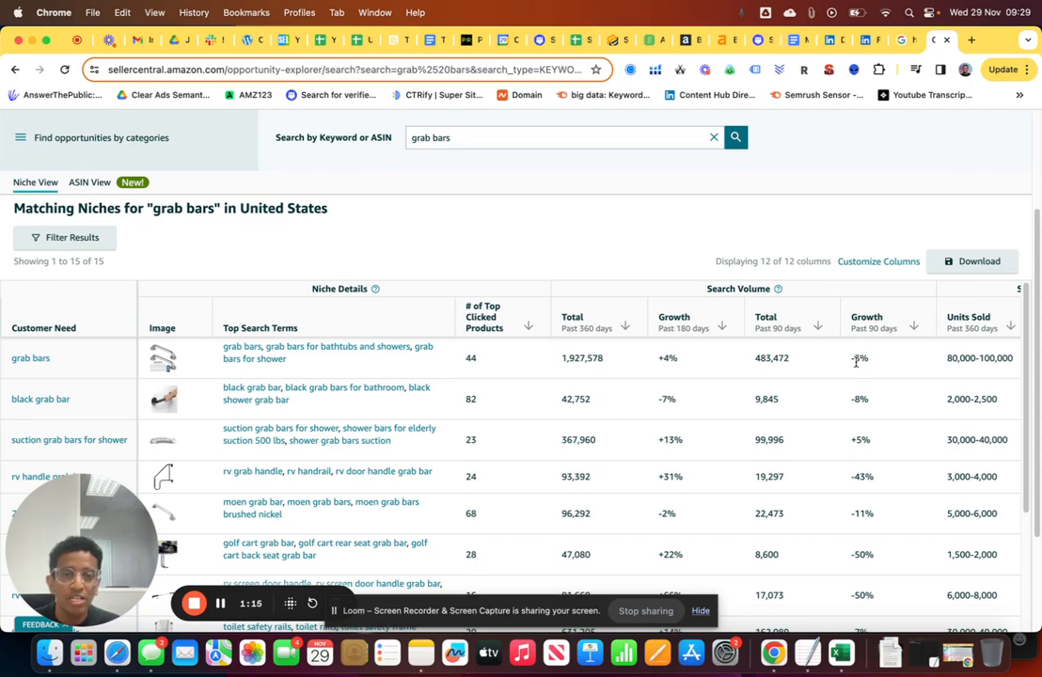
{"action": "mouse_move", "coordinate": [790, 367]}
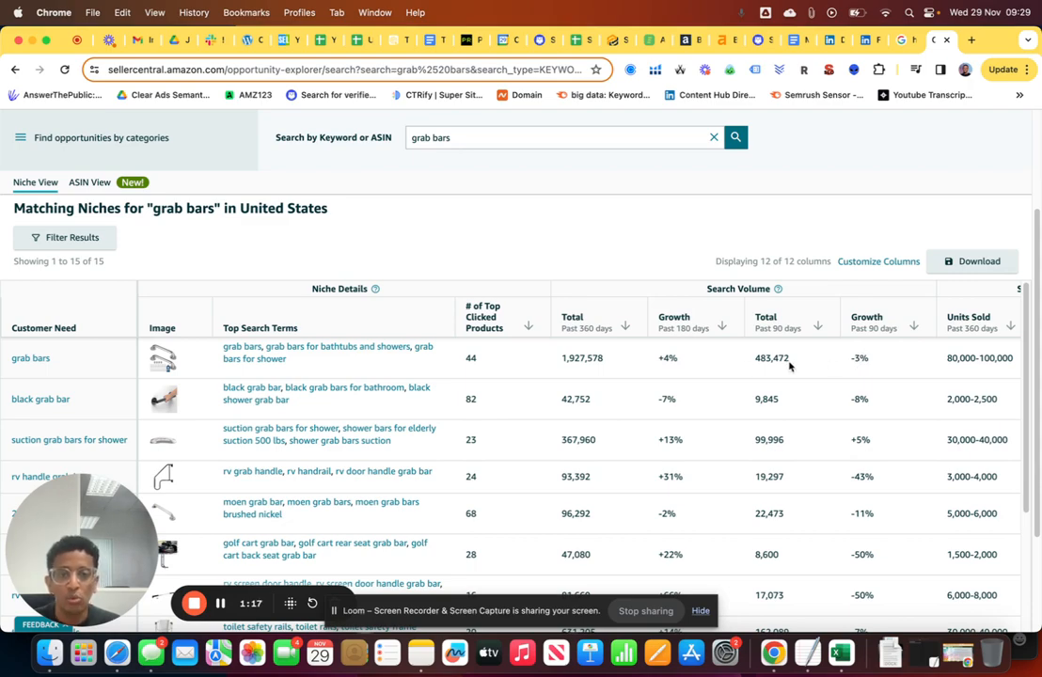
{"action": "mouse_move", "coordinate": [654, 358]}
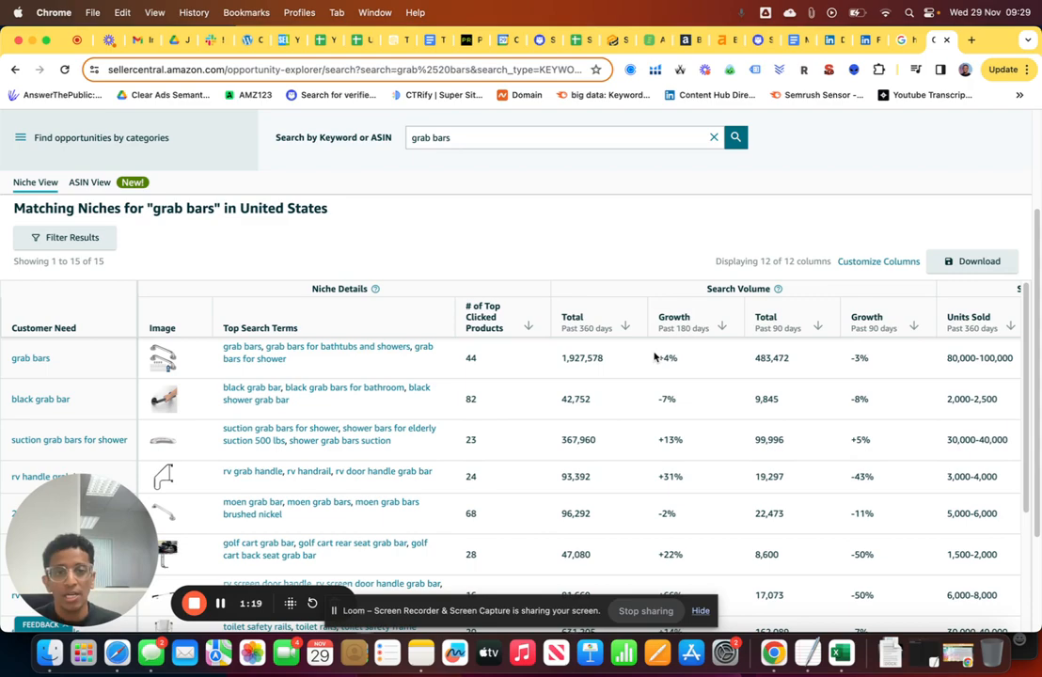
{"action": "mouse_move", "coordinate": [681, 384]}
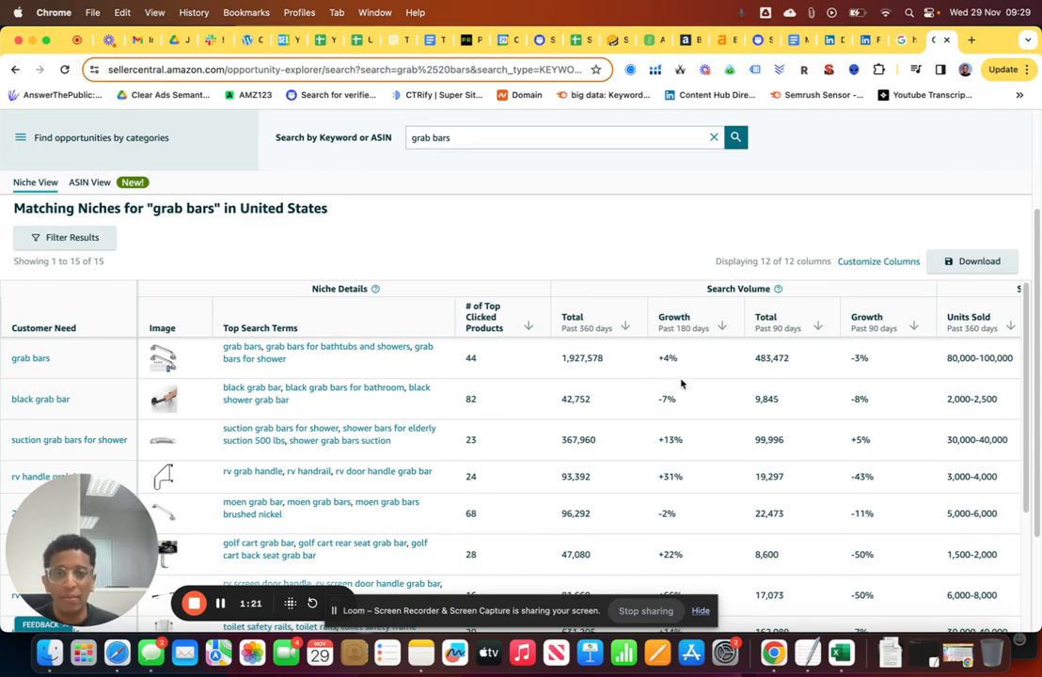
{"action": "mouse_move", "coordinate": [733, 393]}
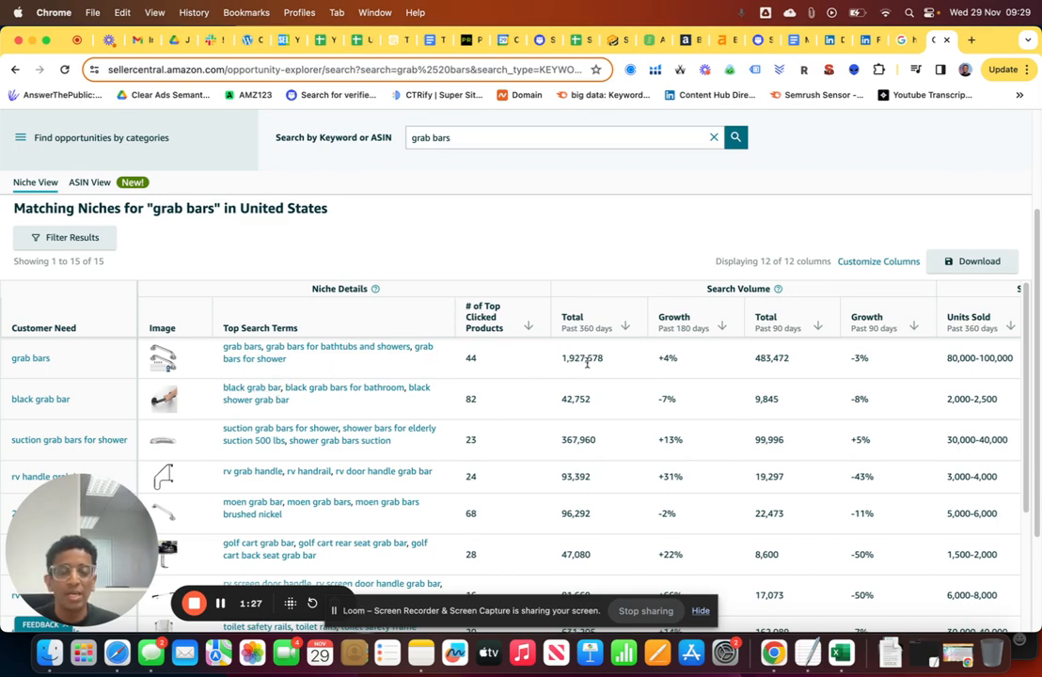
{"action": "mouse_move", "coordinate": [585, 369]}
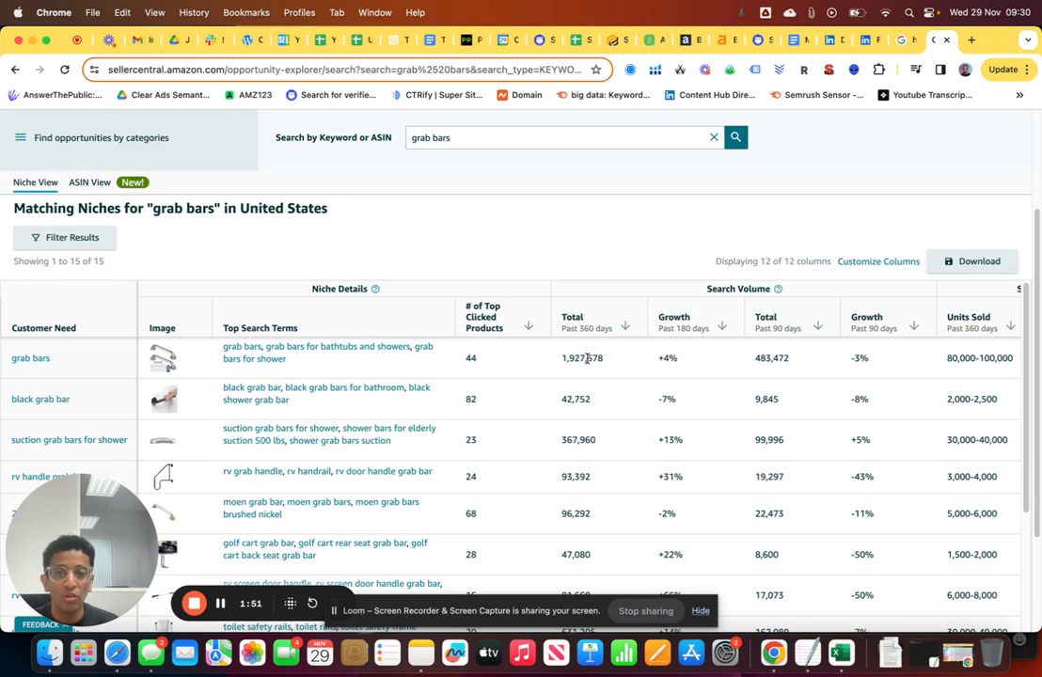
{"action": "mouse_move", "coordinate": [722, 376]}
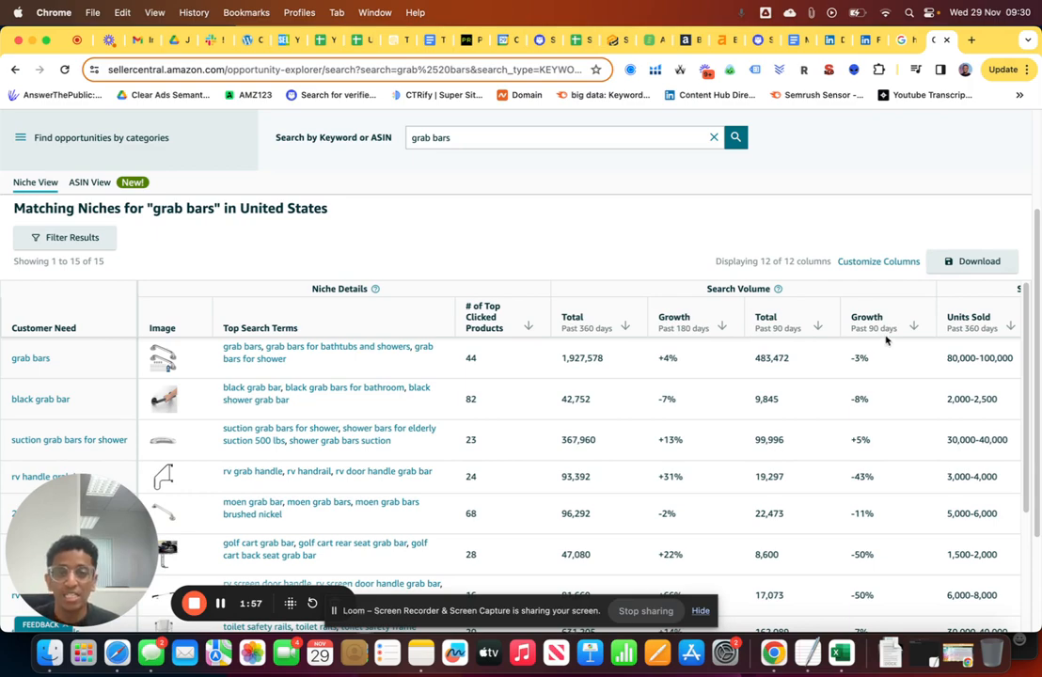
{"action": "mouse_move", "coordinate": [832, 367]}
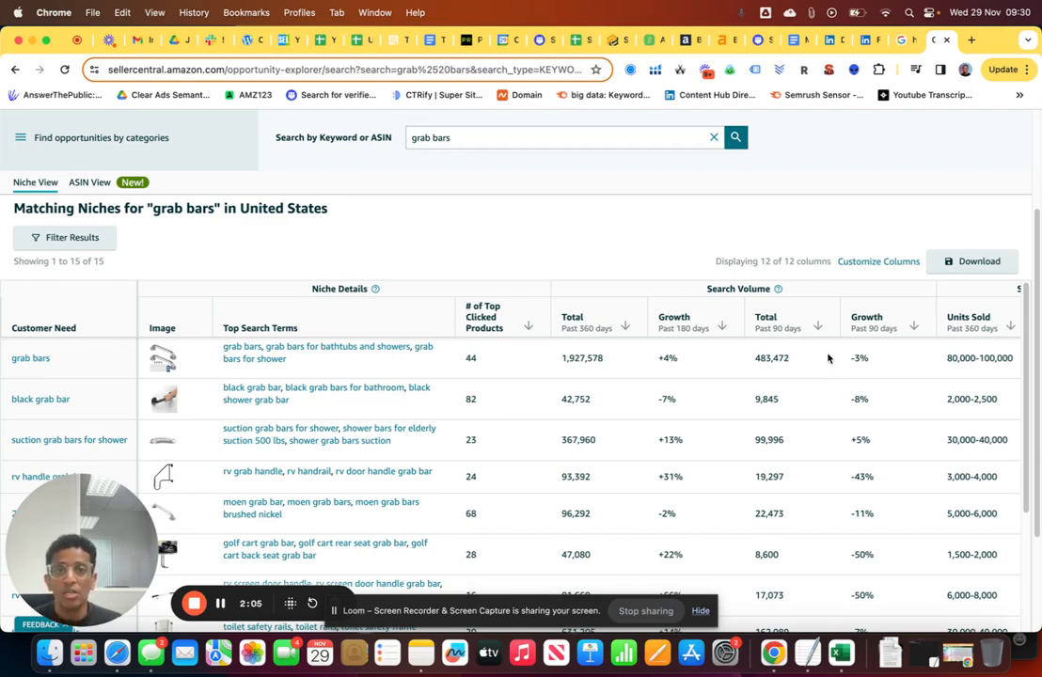
{"action": "mouse_move", "coordinate": [824, 367]}
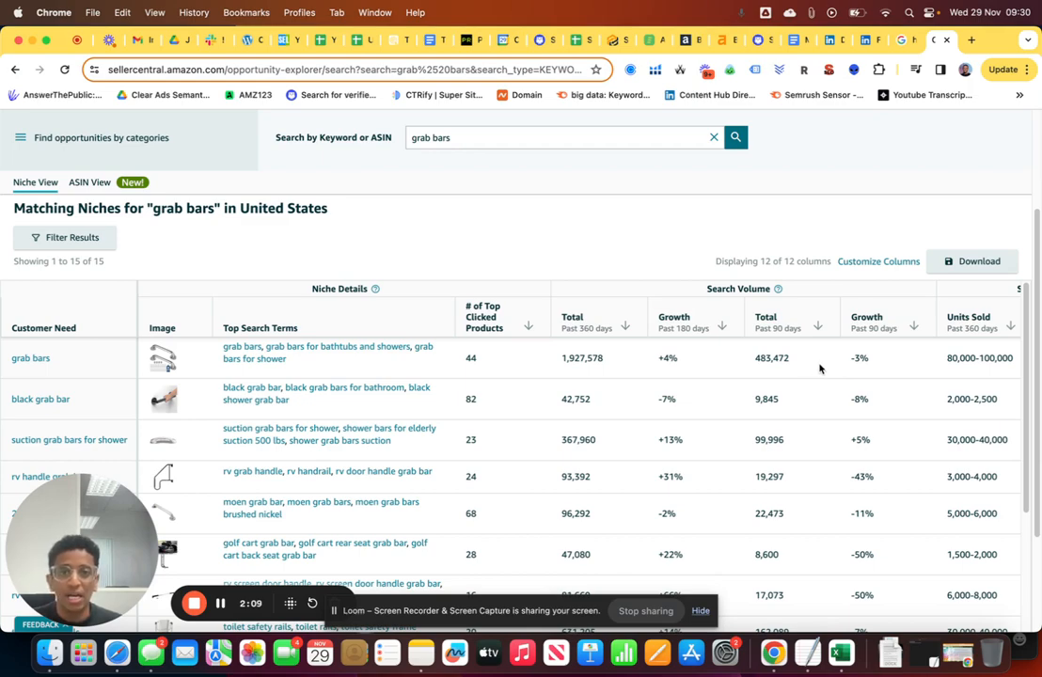
{"action": "mouse_move", "coordinate": [564, 361]}
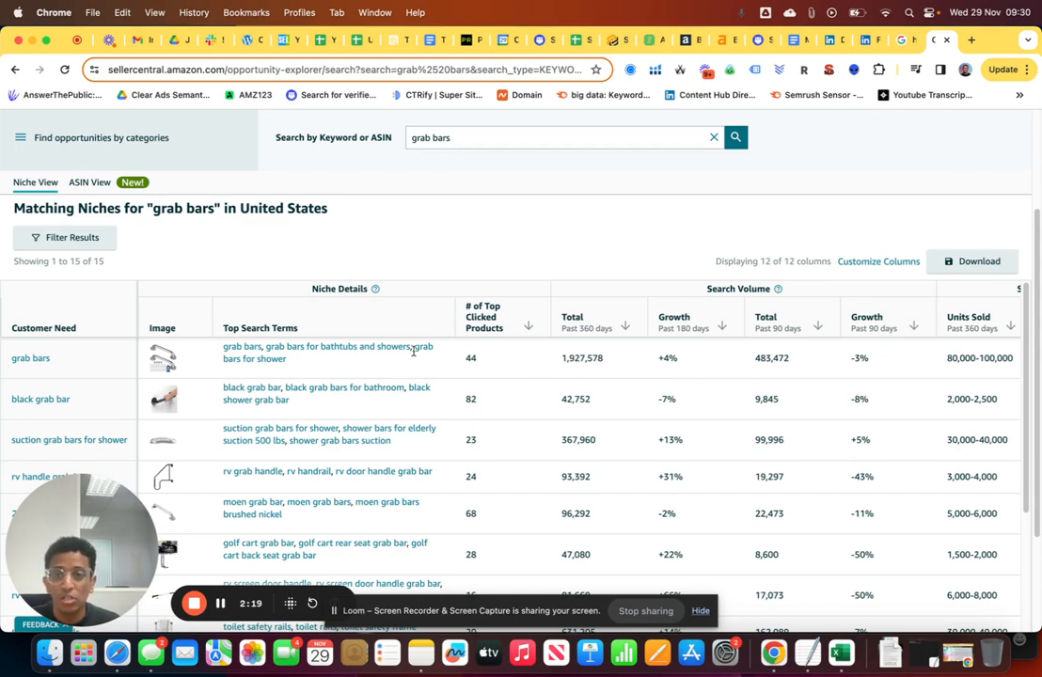
{"action": "mouse_move", "coordinate": [593, 368]}
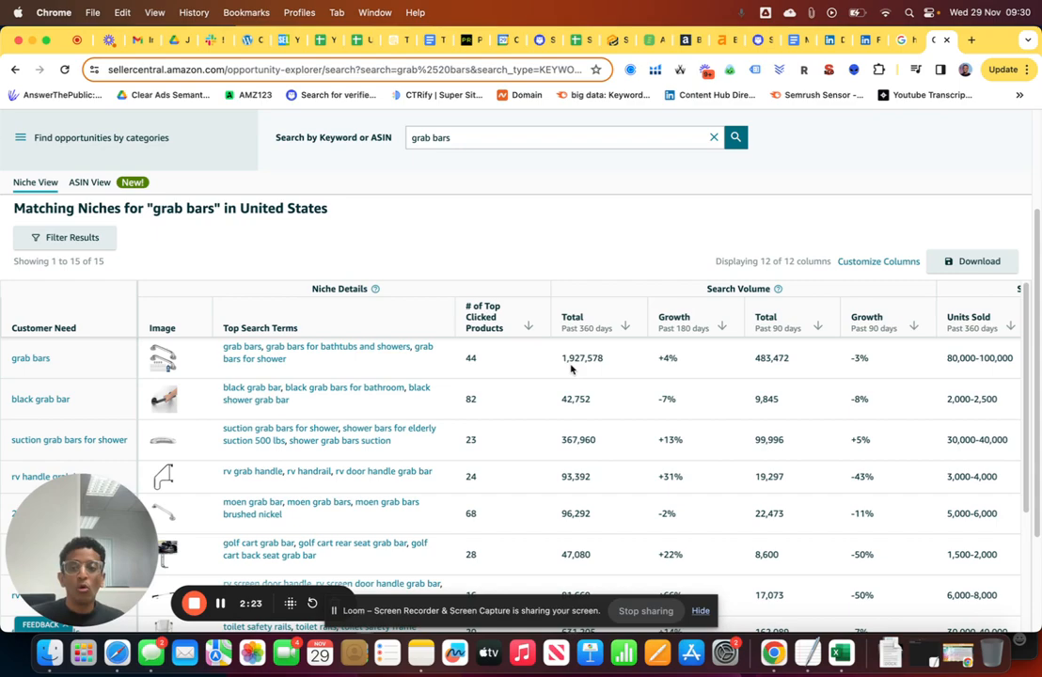
{"action": "mouse_move", "coordinate": [590, 428]}
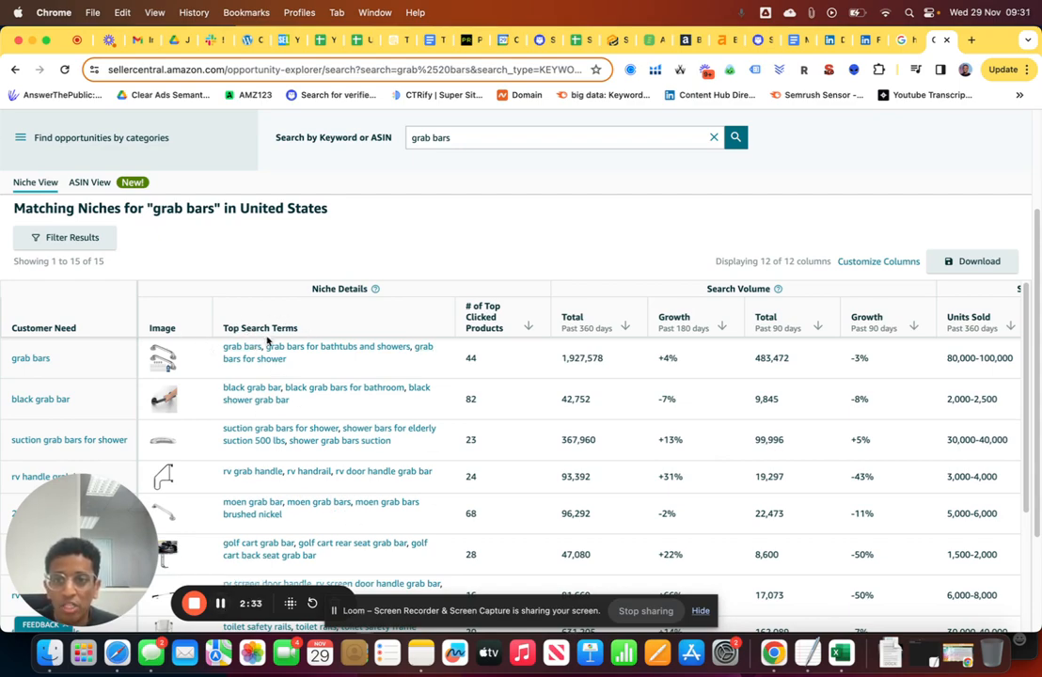
Open the grab bars niche details and view its Search Terms table, led by 'grab bars' at 227,691 searches
{"action": "left_click", "coordinate": [30, 358]}
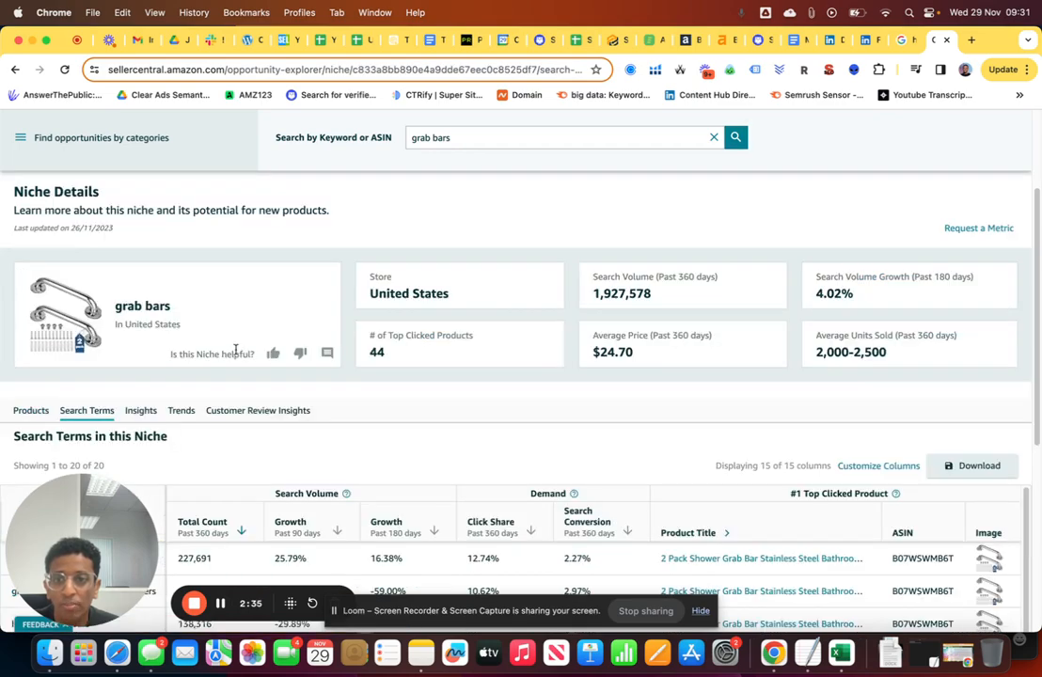
{"action": "scroll", "scroll_direction": "down", "scroll_amount": 3}
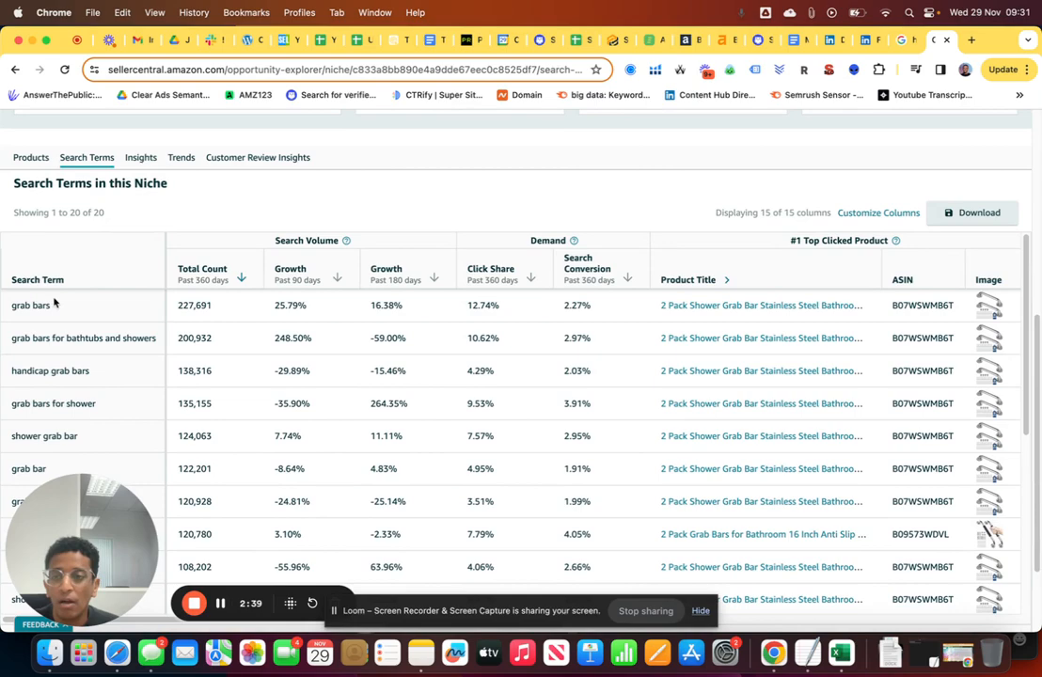
{"action": "scroll", "scroll_direction": "up", "scroll_amount": 3}
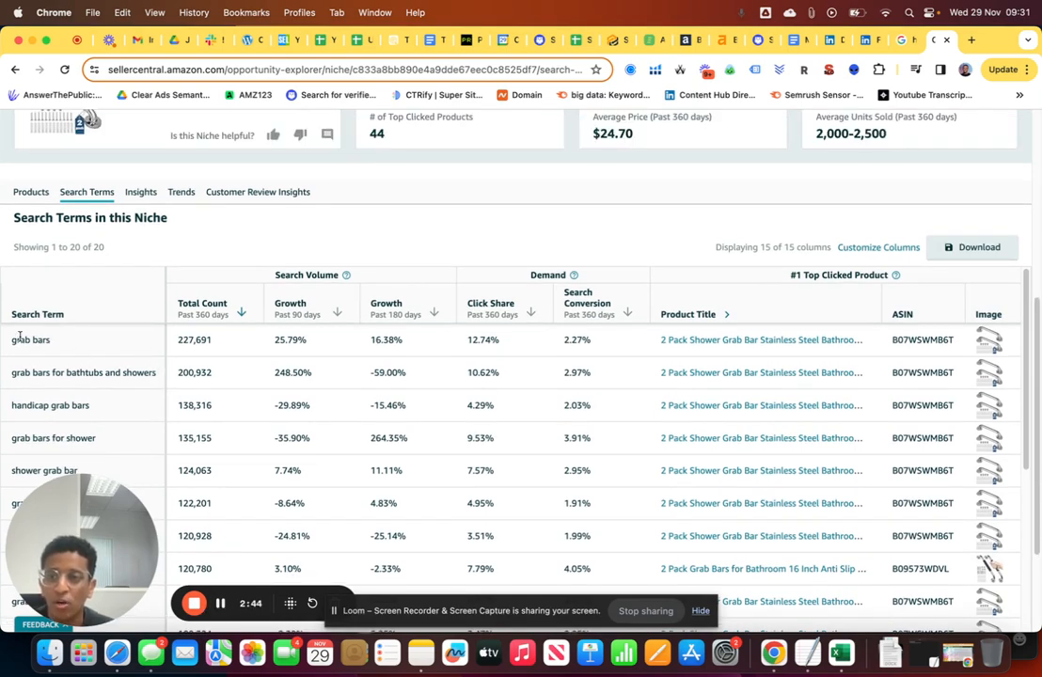
{"action": "mouse_move", "coordinate": [222, 402]}
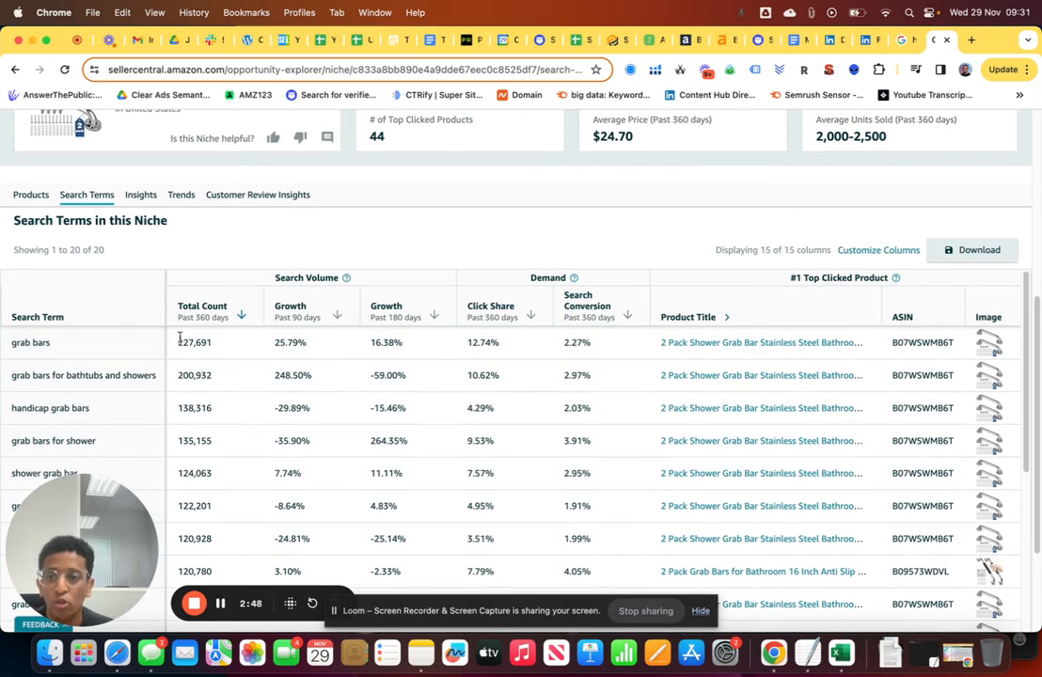
{"action": "mouse_move", "coordinate": [198, 355]}
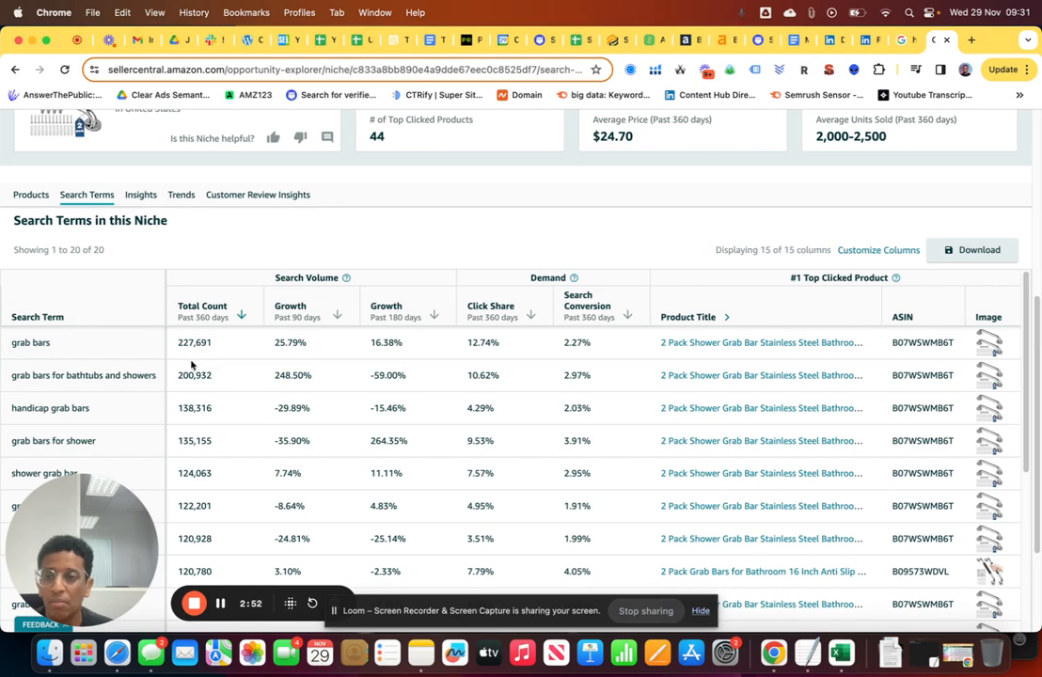
{"action": "mouse_move", "coordinate": [316, 367]}
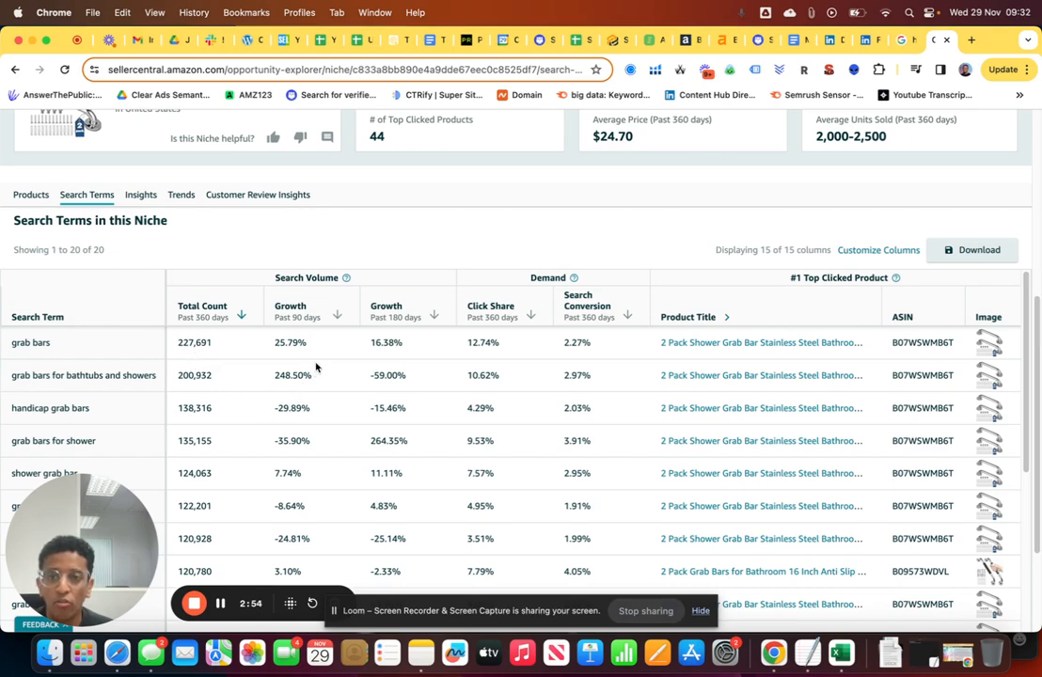
{"action": "mouse_move", "coordinate": [337, 331]}
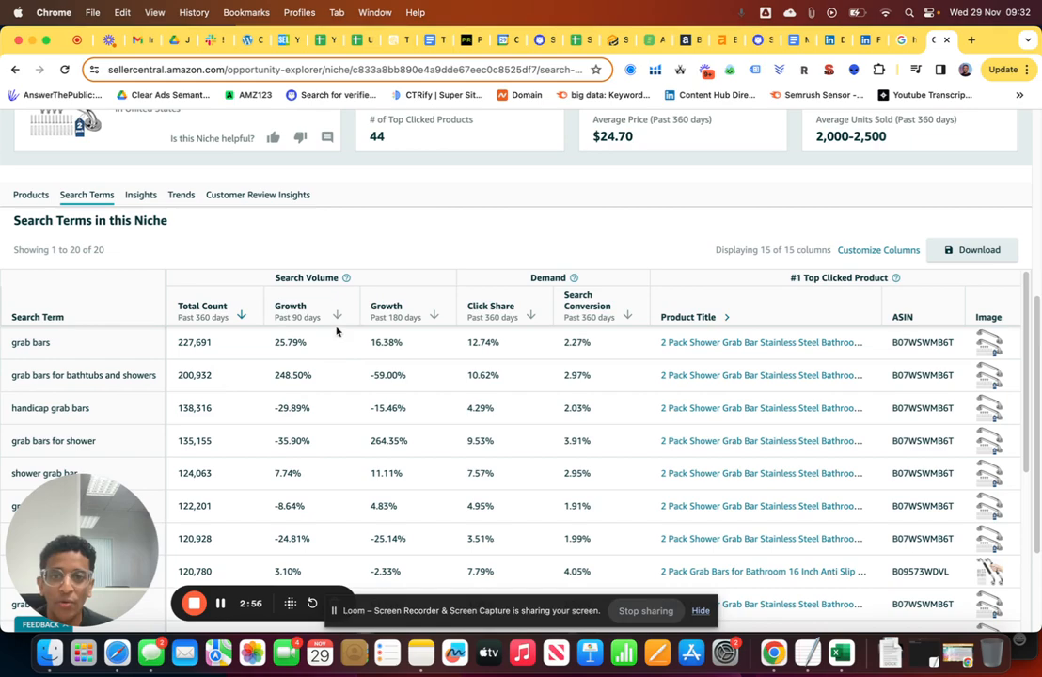
{"action": "mouse_move", "coordinate": [237, 410]}
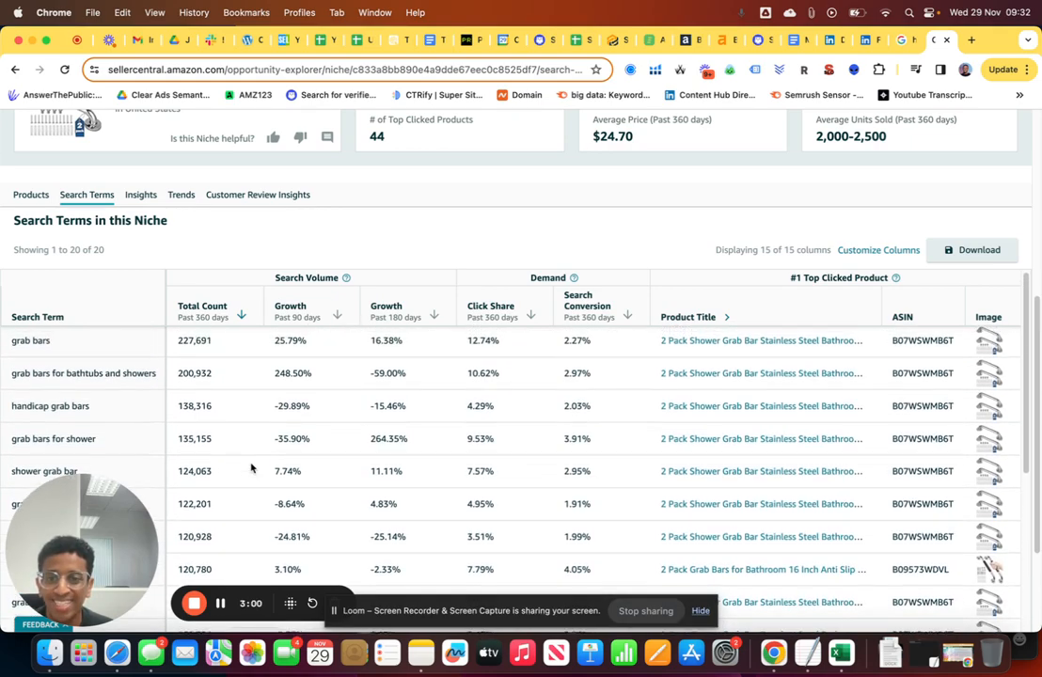
{"action": "mouse_move", "coordinate": [296, 470]}
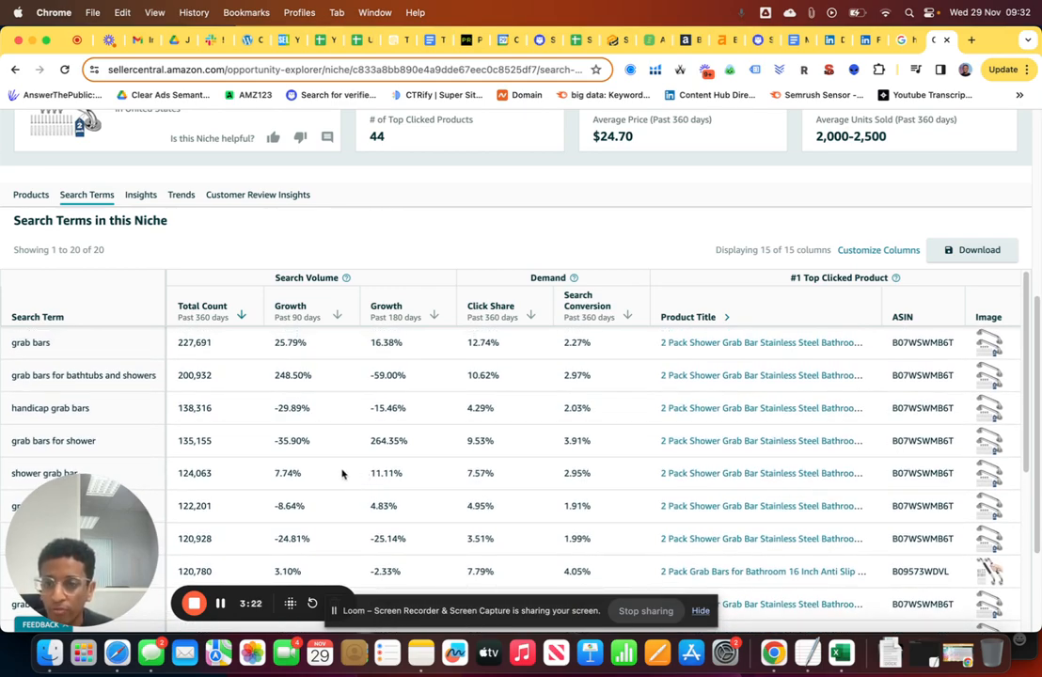
{"action": "mouse_move", "coordinate": [318, 457]}
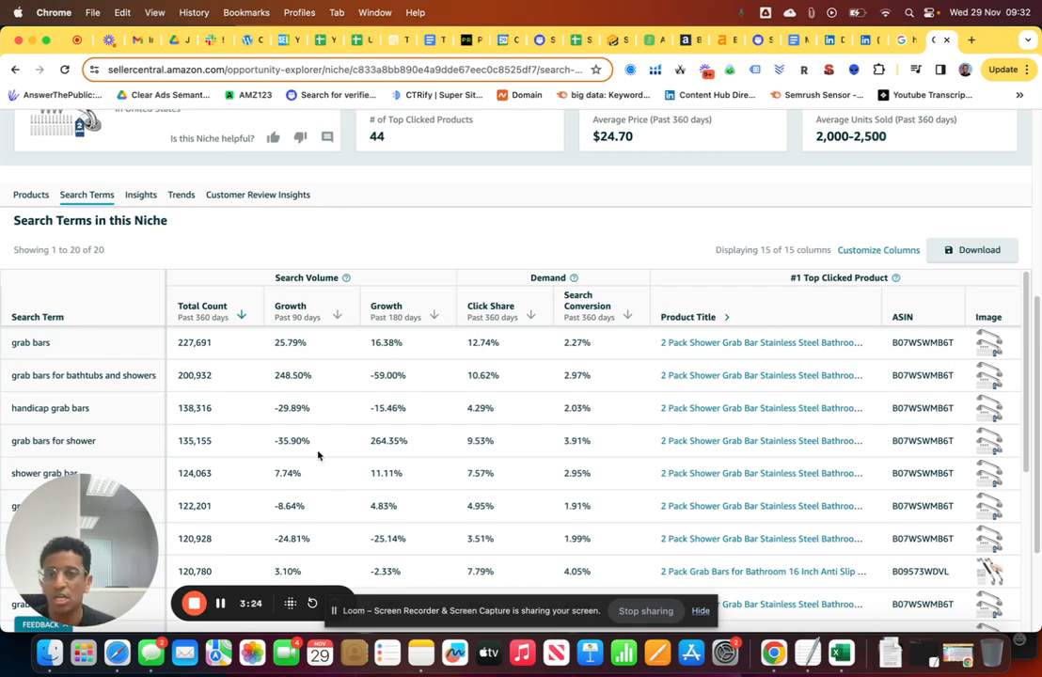
Show the grab bars niche Insights: 44 products today and 97 average best seller rank
{"action": "left_click", "coordinate": [139, 193]}
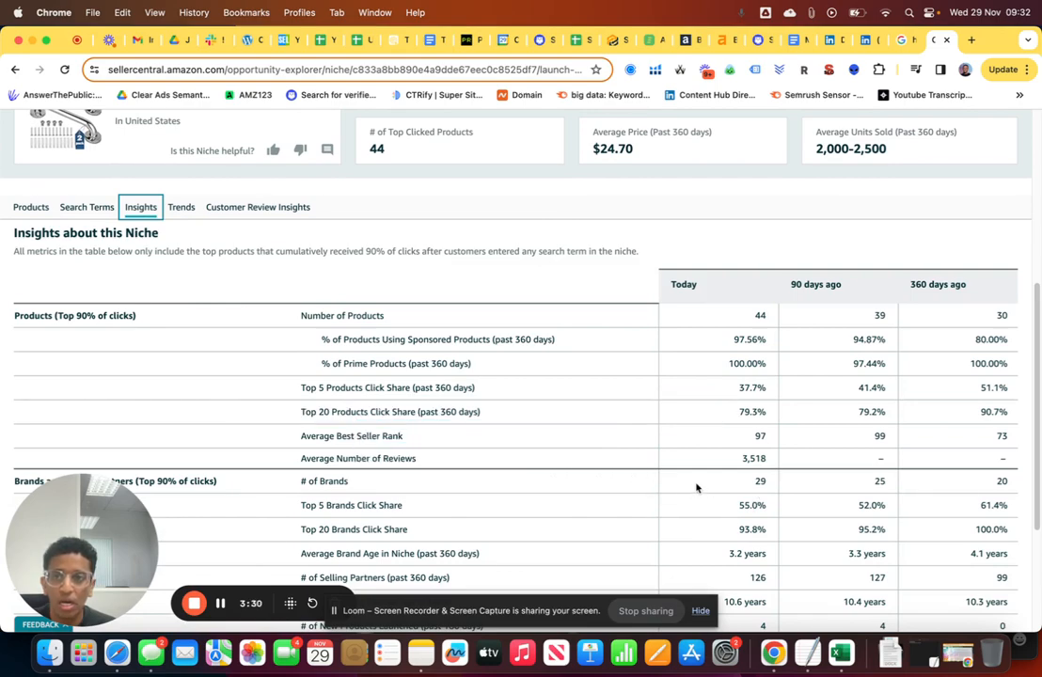
{"action": "scroll", "scroll_direction": "up", "scroll_amount": 3}
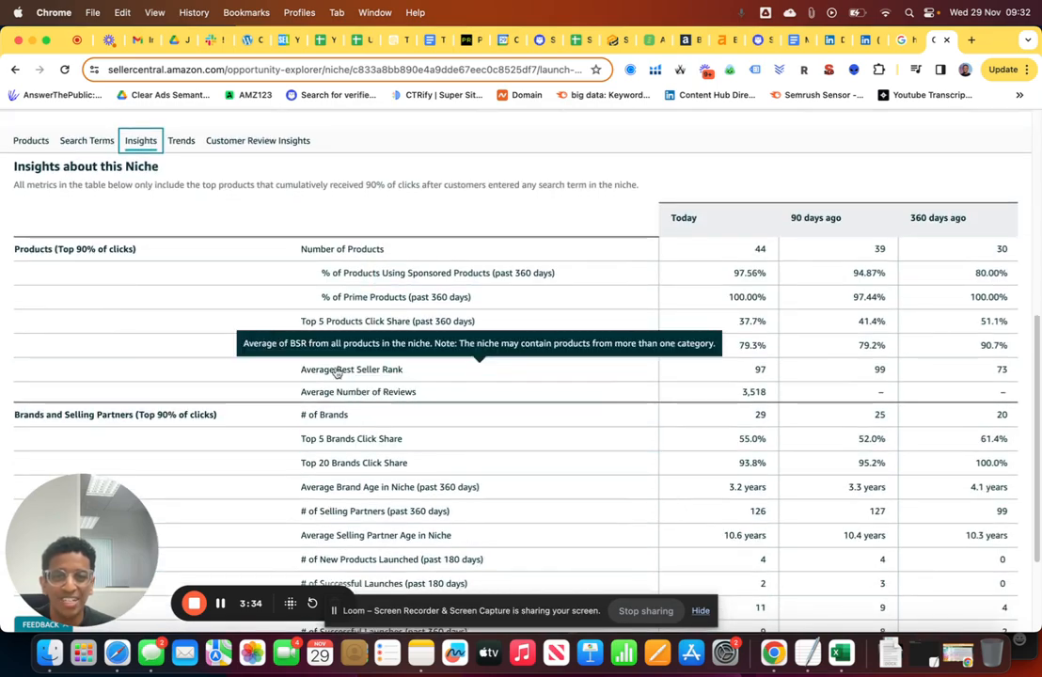
{"action": "mouse_move", "coordinate": [252, 323]}
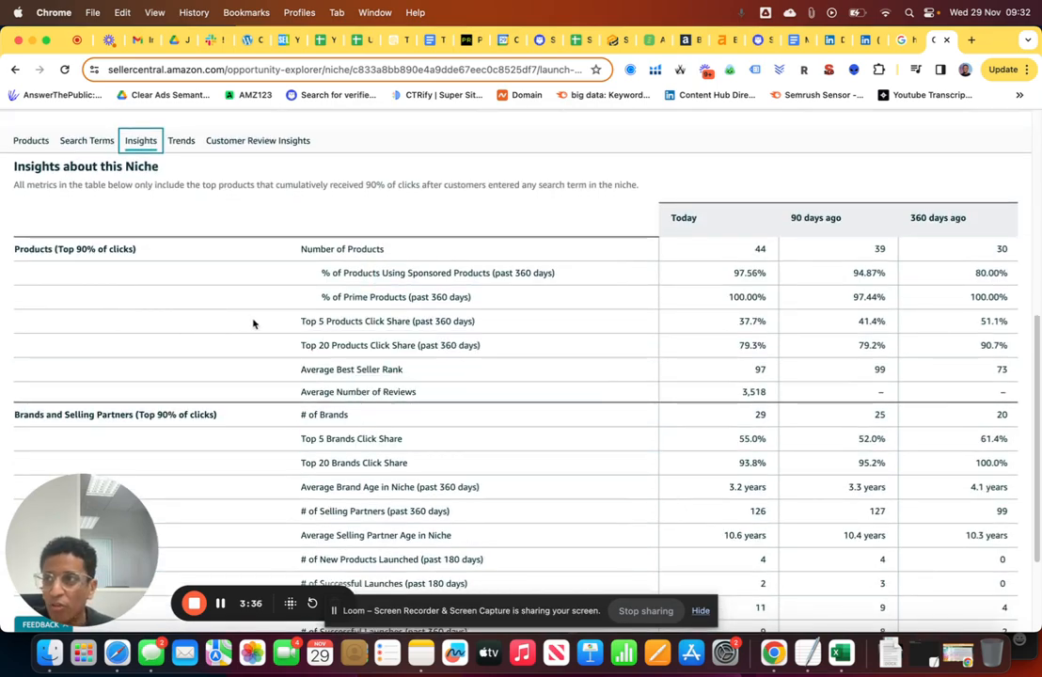
{"action": "scroll", "scroll_direction": "down", "scroll_amount": 3}
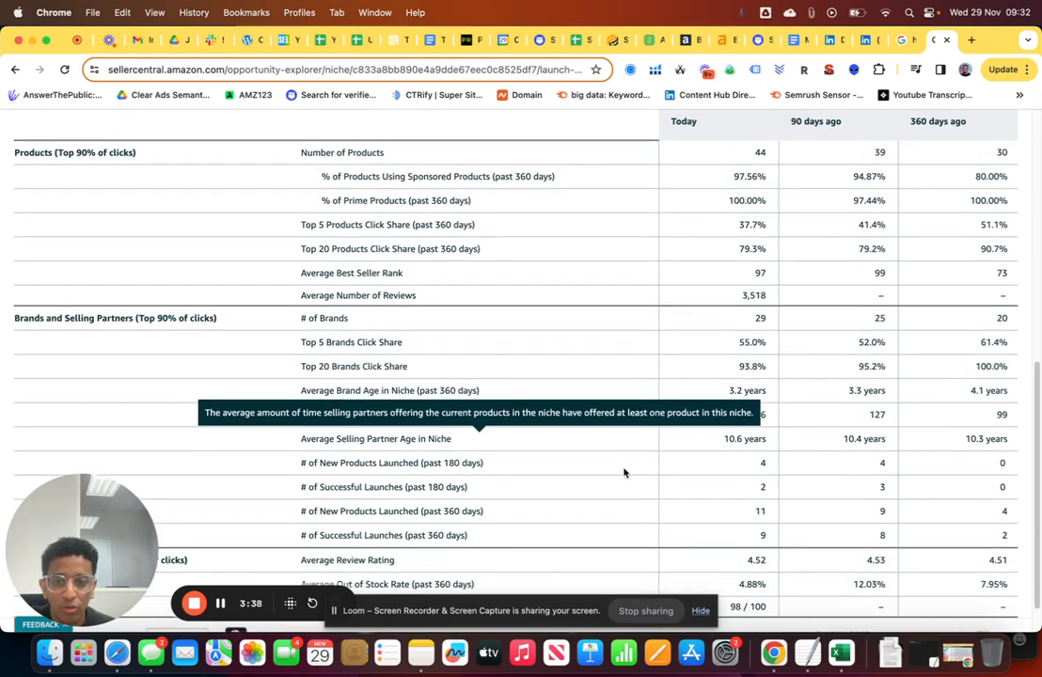
{"action": "mouse_move", "coordinate": [673, 312]}
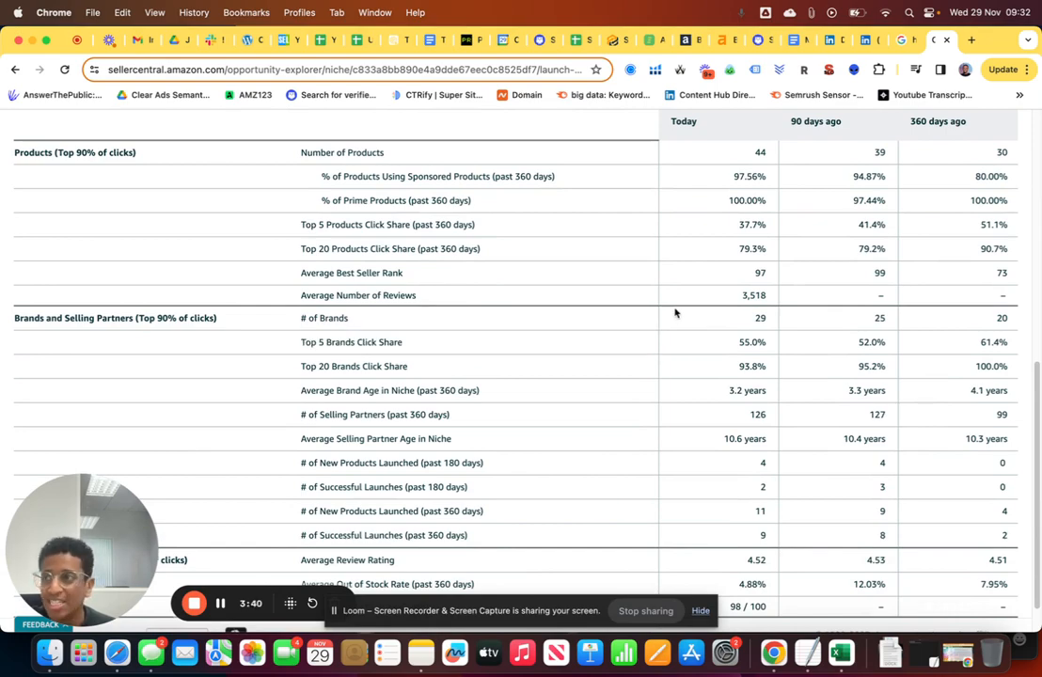
{"action": "mouse_move", "coordinate": [643, 308]}
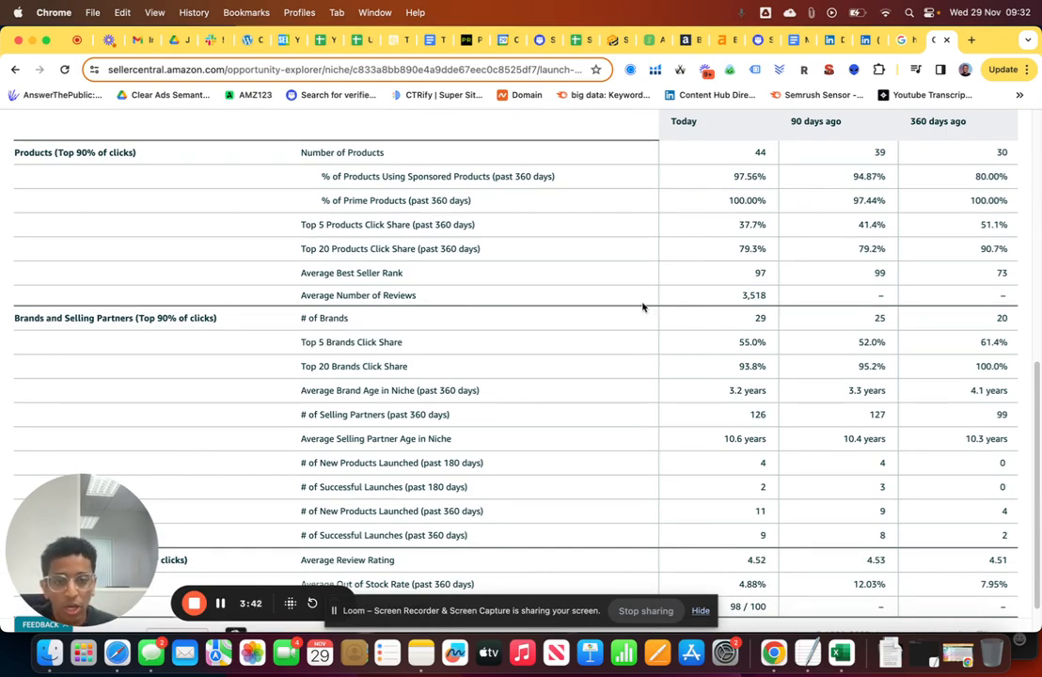
{"action": "mouse_move", "coordinate": [632, 310]}
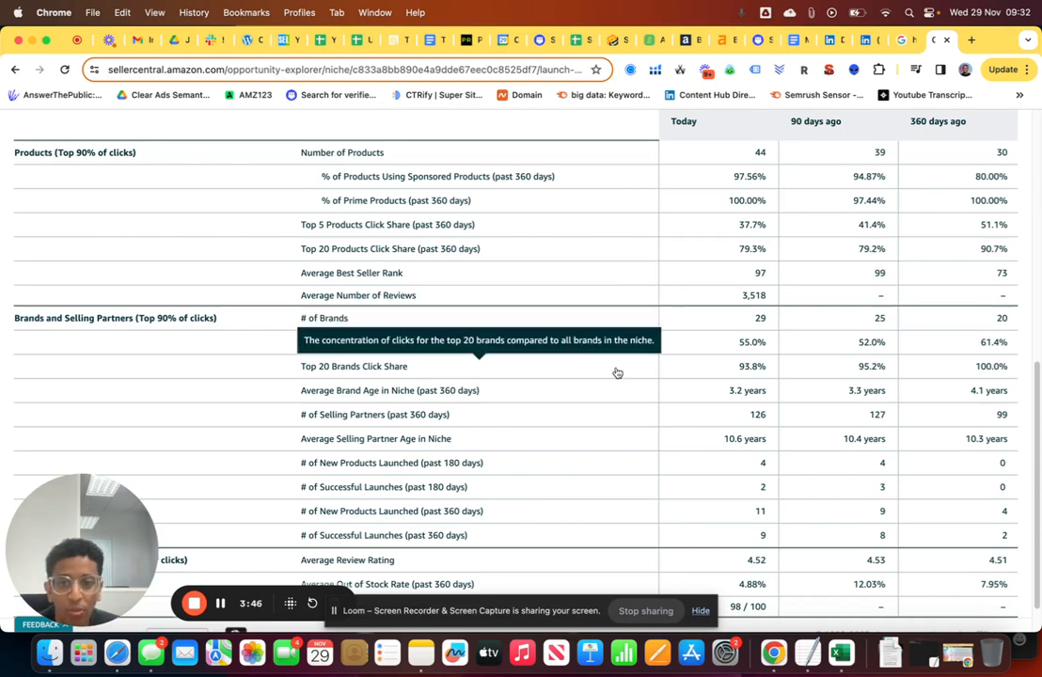
{"action": "mouse_move", "coordinate": [508, 470]}
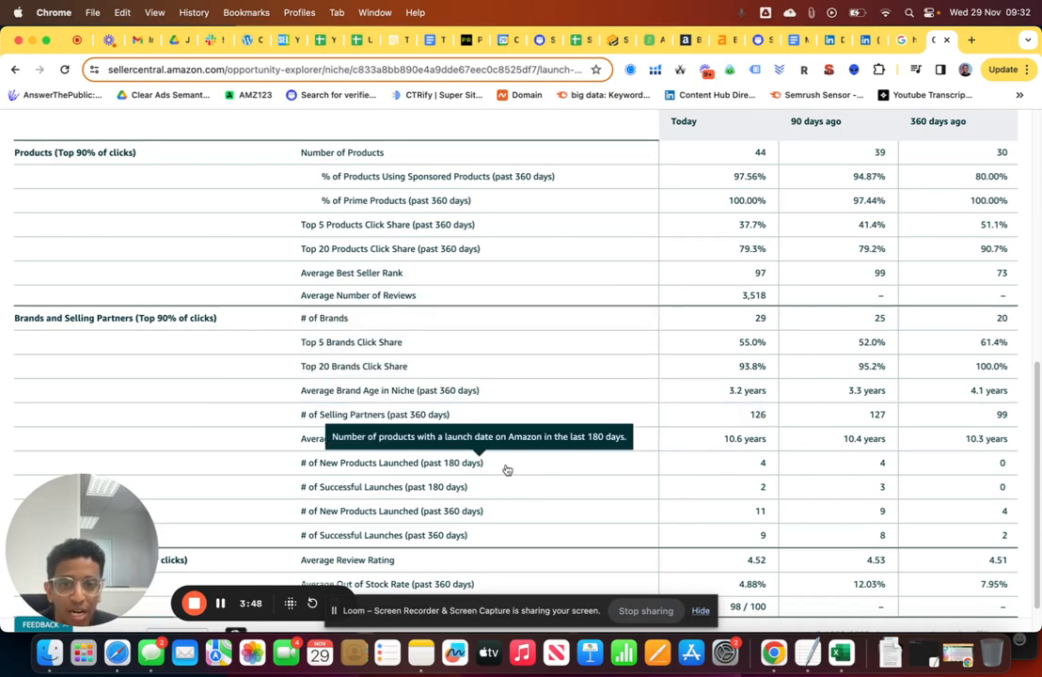
{"action": "mouse_move", "coordinate": [764, 465]}
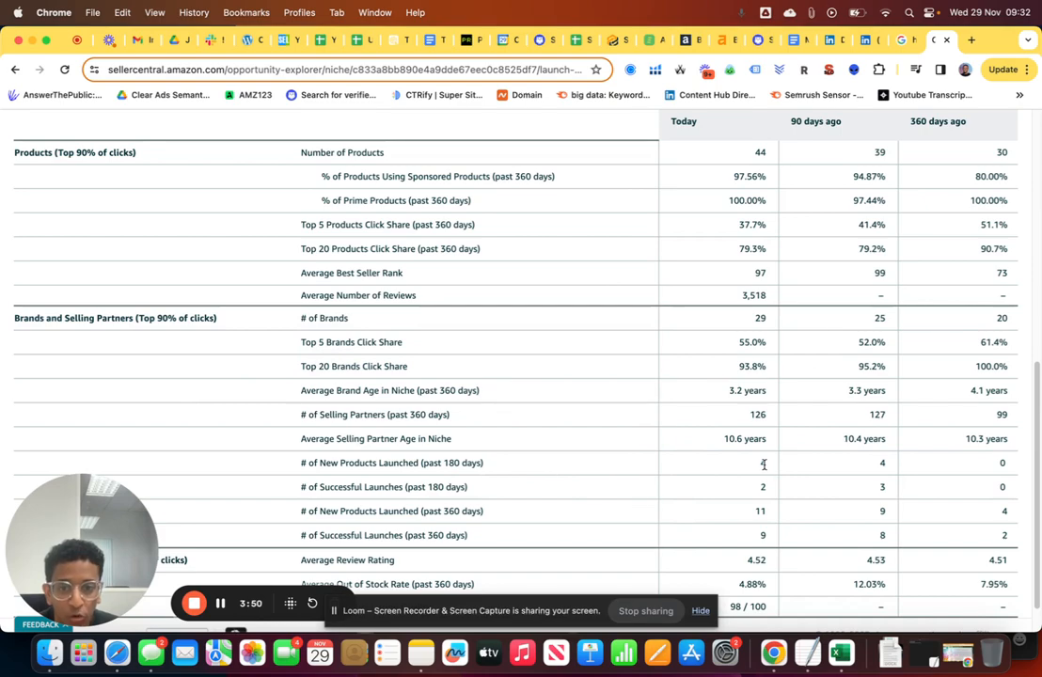
{"action": "mouse_move", "coordinate": [418, 463]}
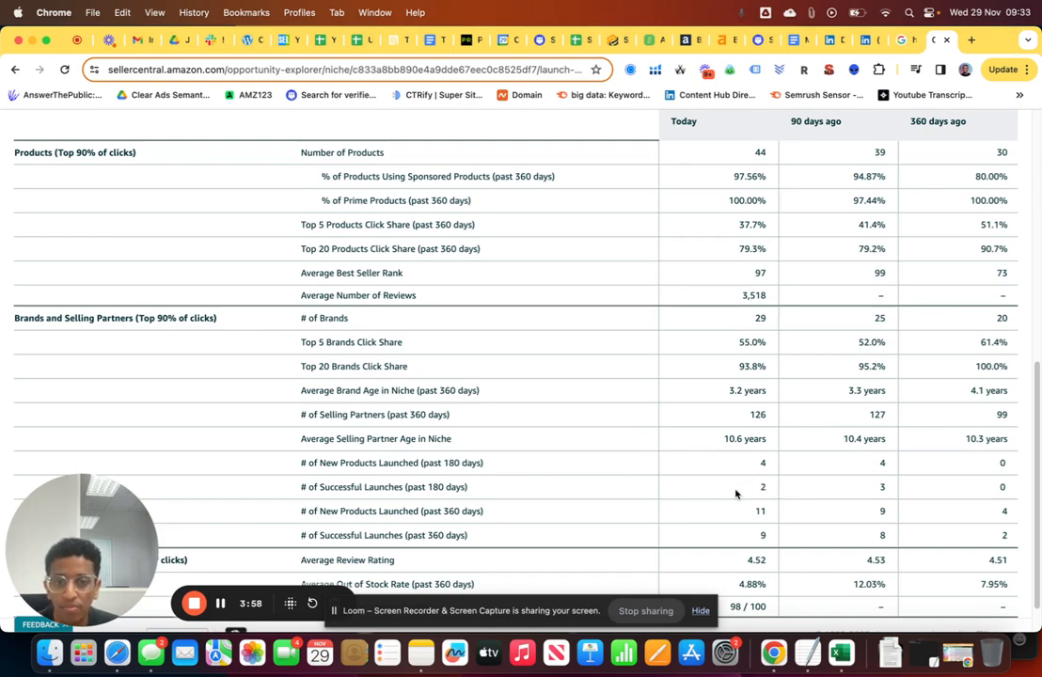
{"action": "mouse_move", "coordinate": [647, 479]}
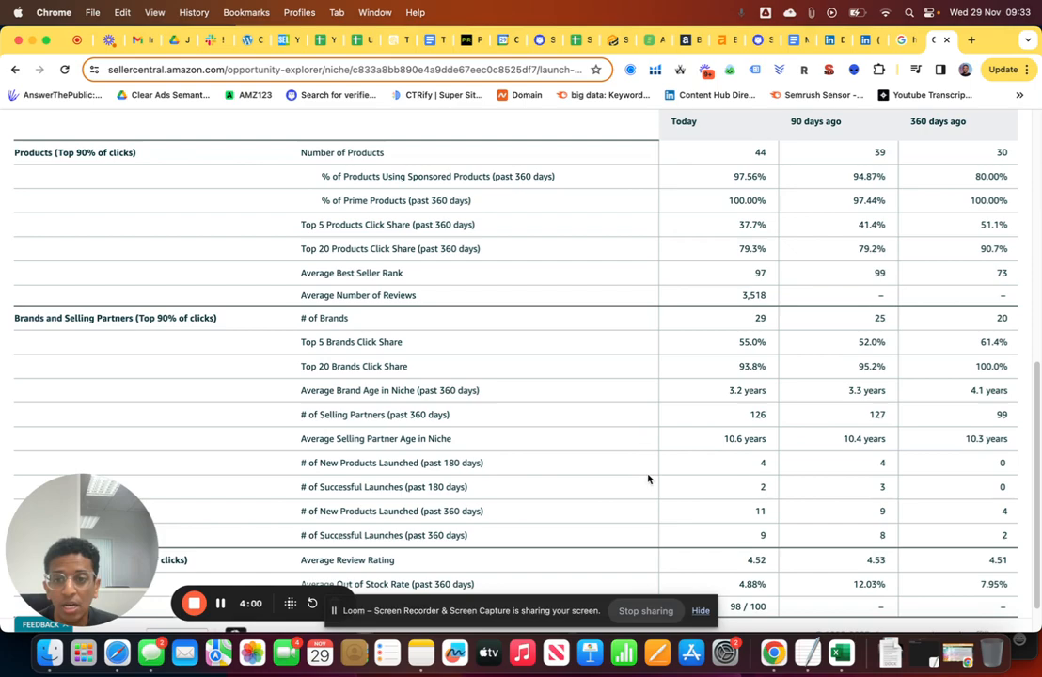
{"action": "mouse_move", "coordinate": [421, 485]}
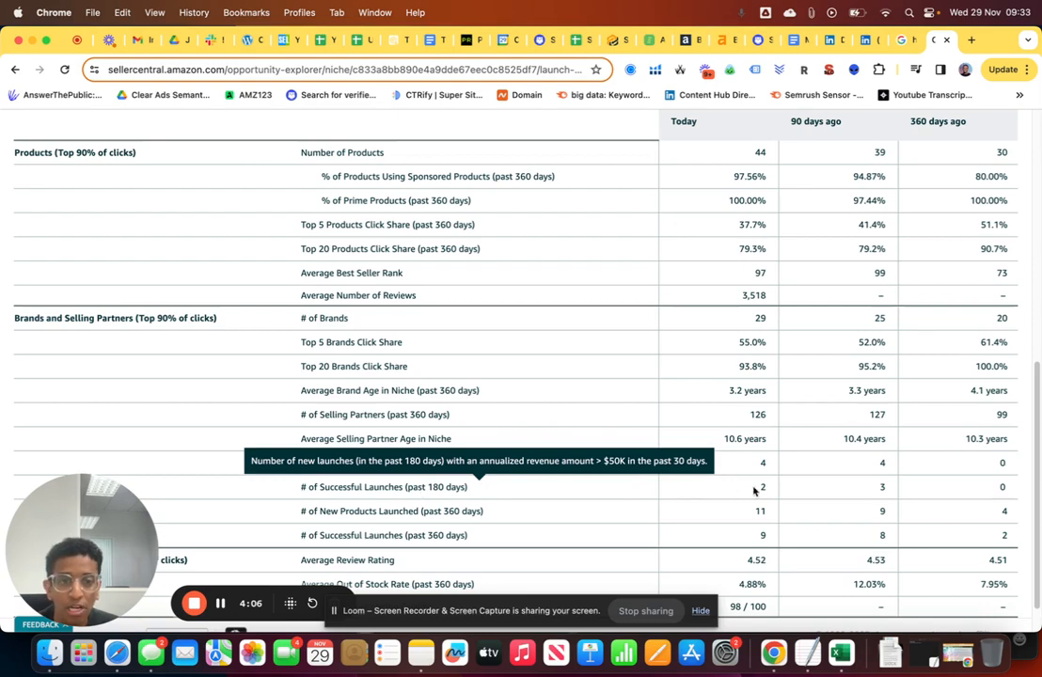
{"action": "mouse_move", "coordinate": [762, 487]}
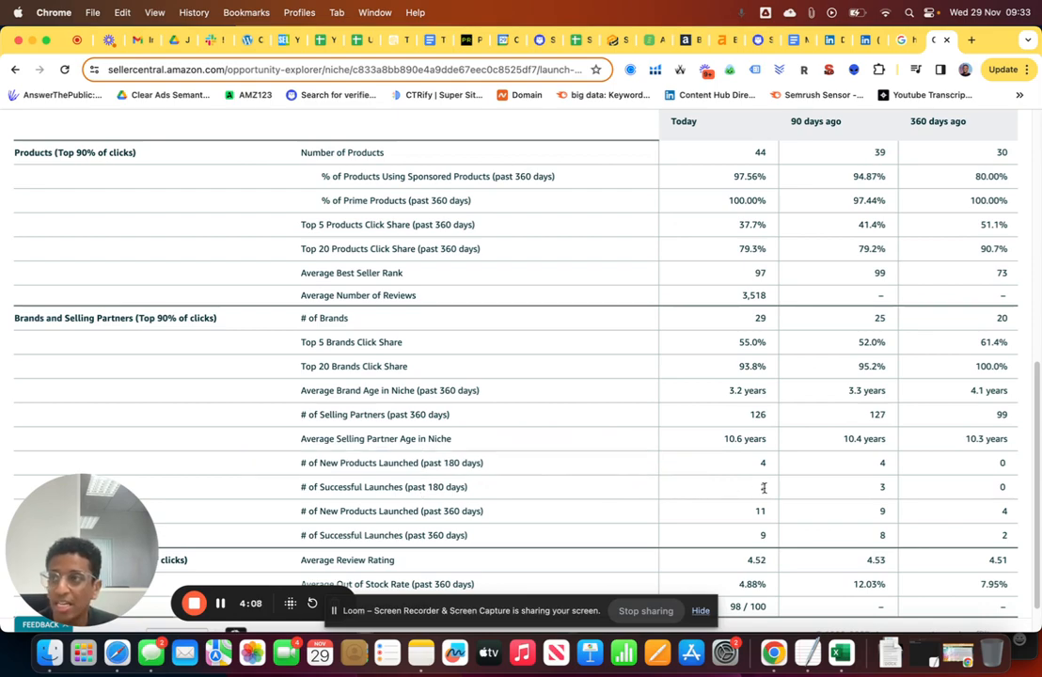
{"action": "mouse_move", "coordinate": [617, 474]}
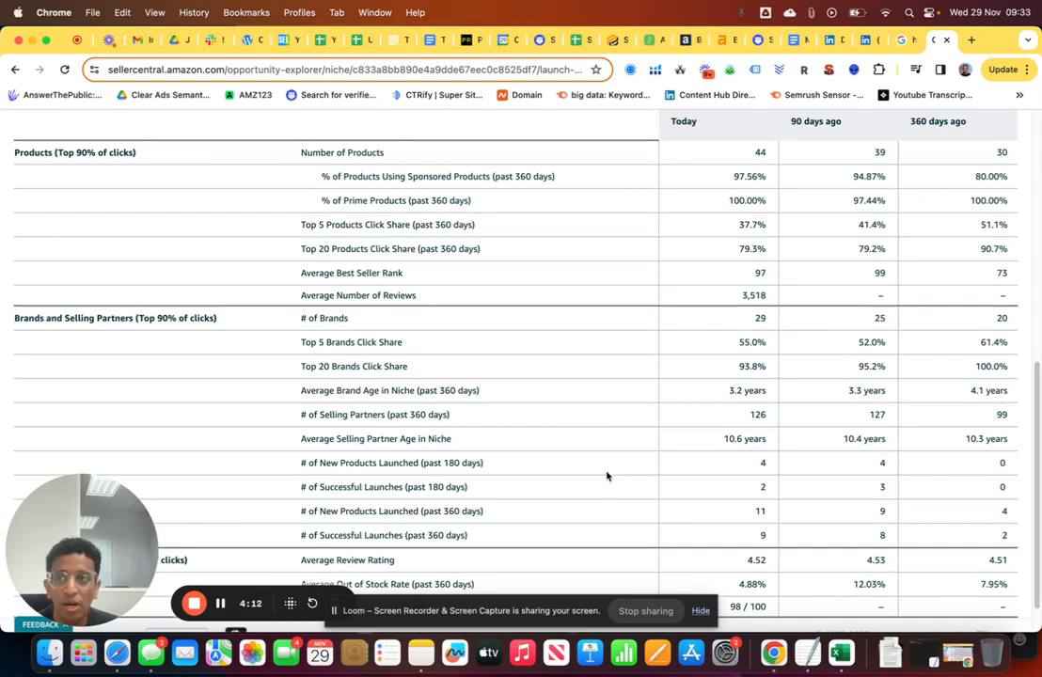
{"action": "mouse_move", "coordinate": [354, 365]}
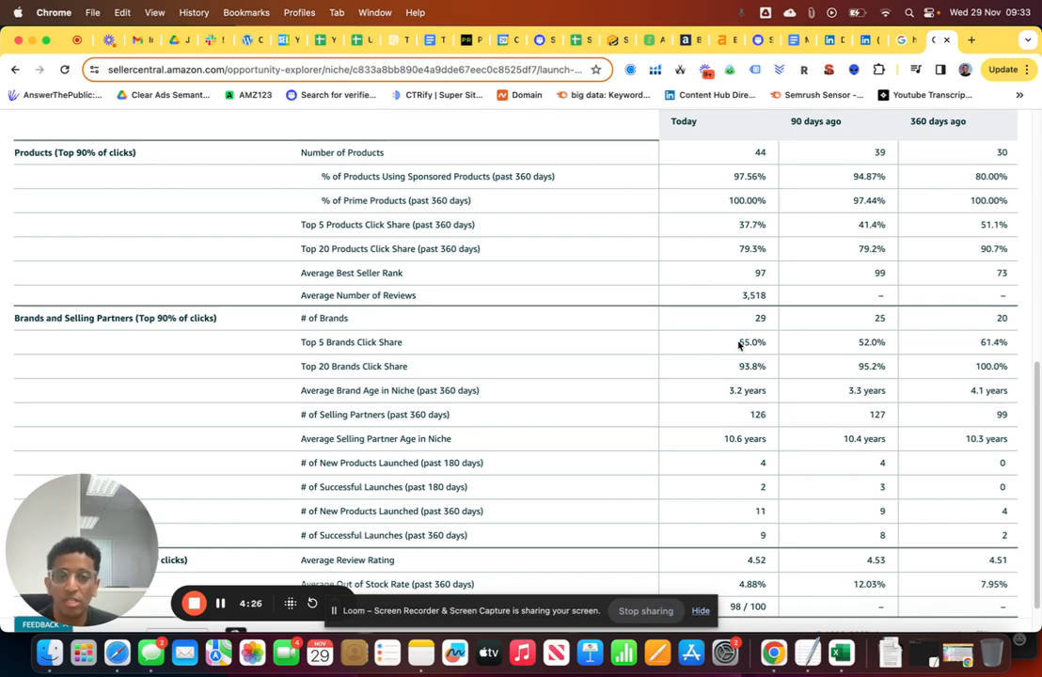
{"action": "mouse_move", "coordinate": [775, 368]}
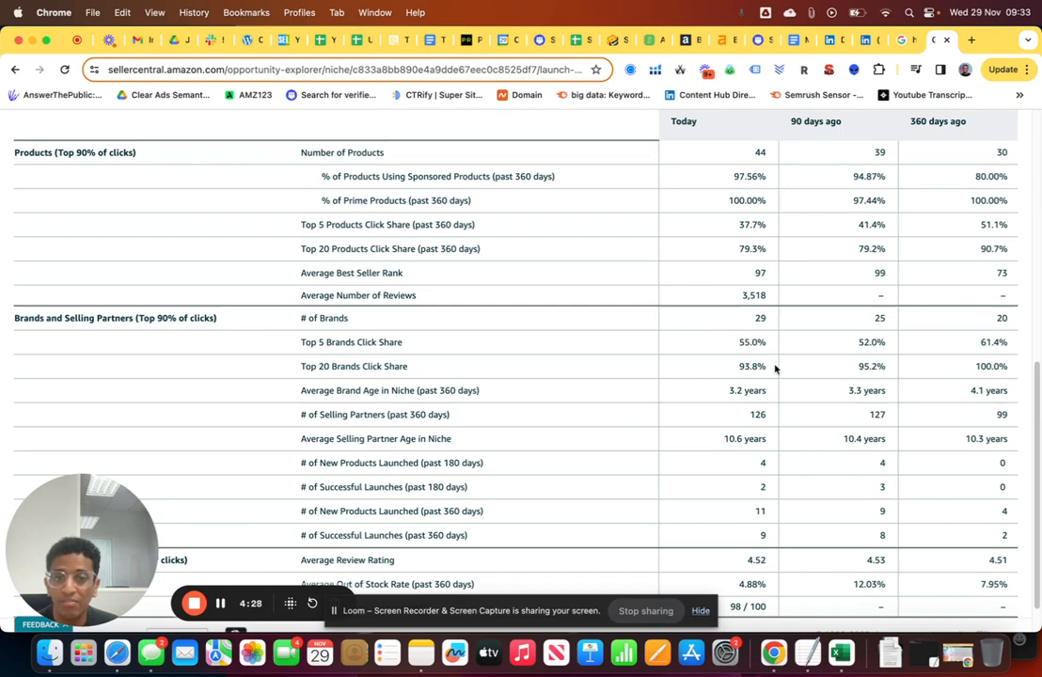
{"action": "mouse_move", "coordinate": [391, 463]}
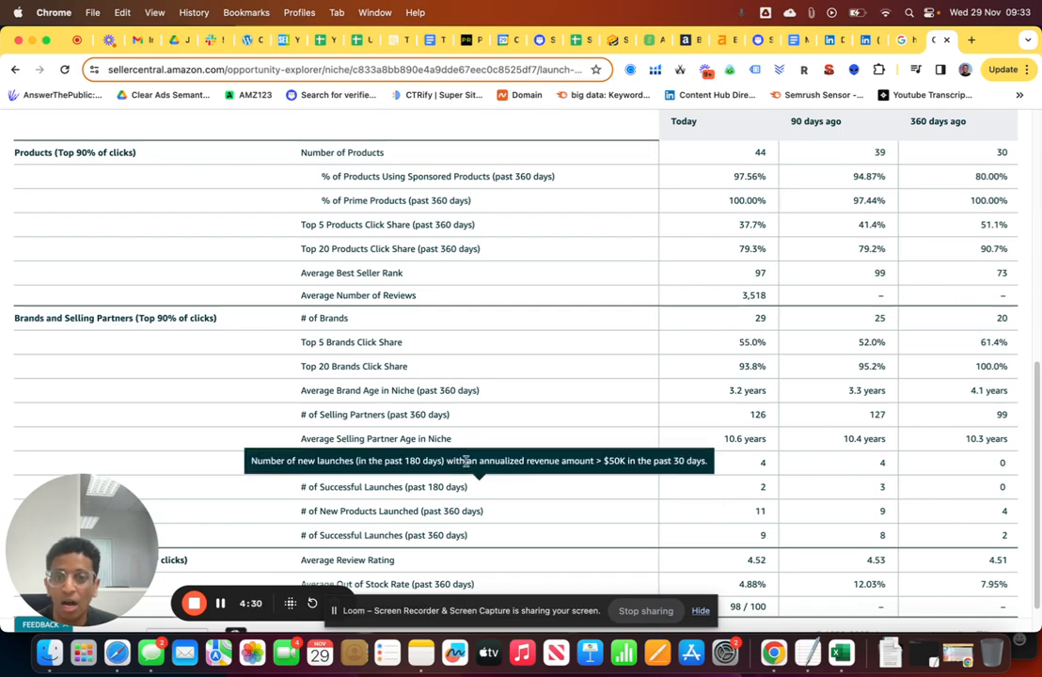
{"action": "mouse_move", "coordinate": [515, 478]}
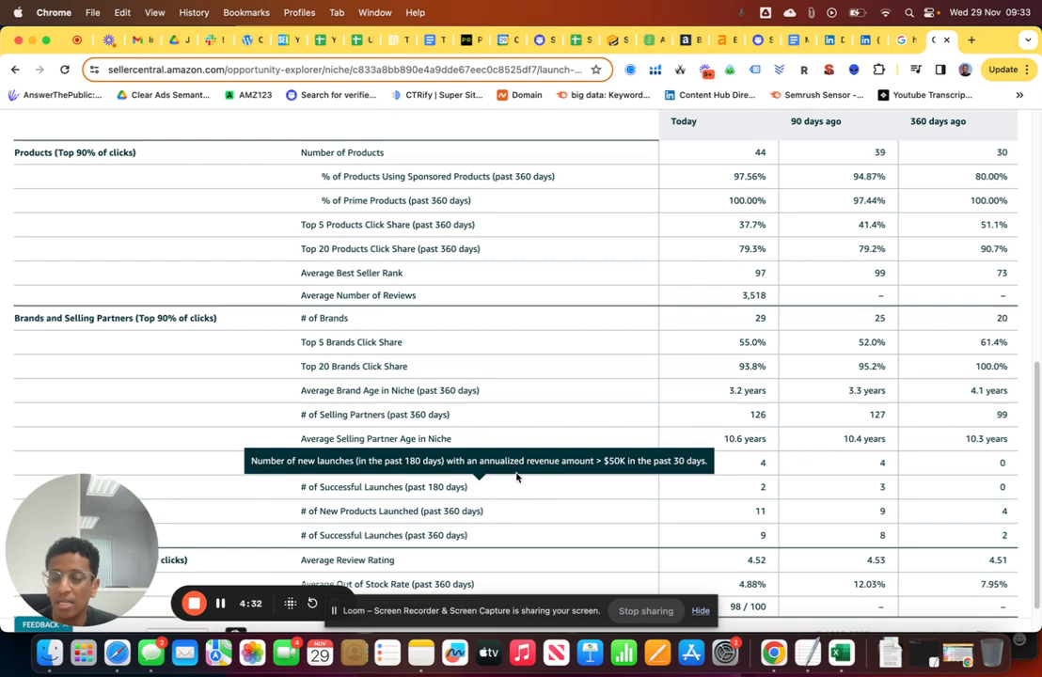
Scroll the Insights table to the 4.88% out-of-stock rate and 98/100 listing quality rows
{"action": "scroll", "scroll_direction": "down", "scroll_amount": 3}
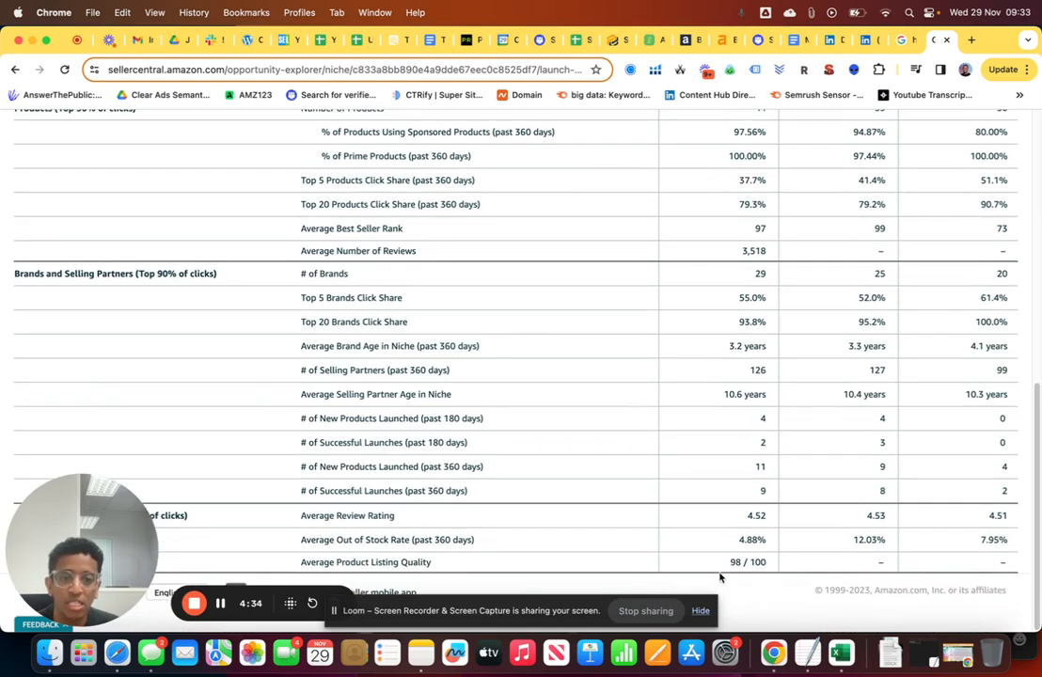
{"action": "mouse_move", "coordinate": [778, 499]}
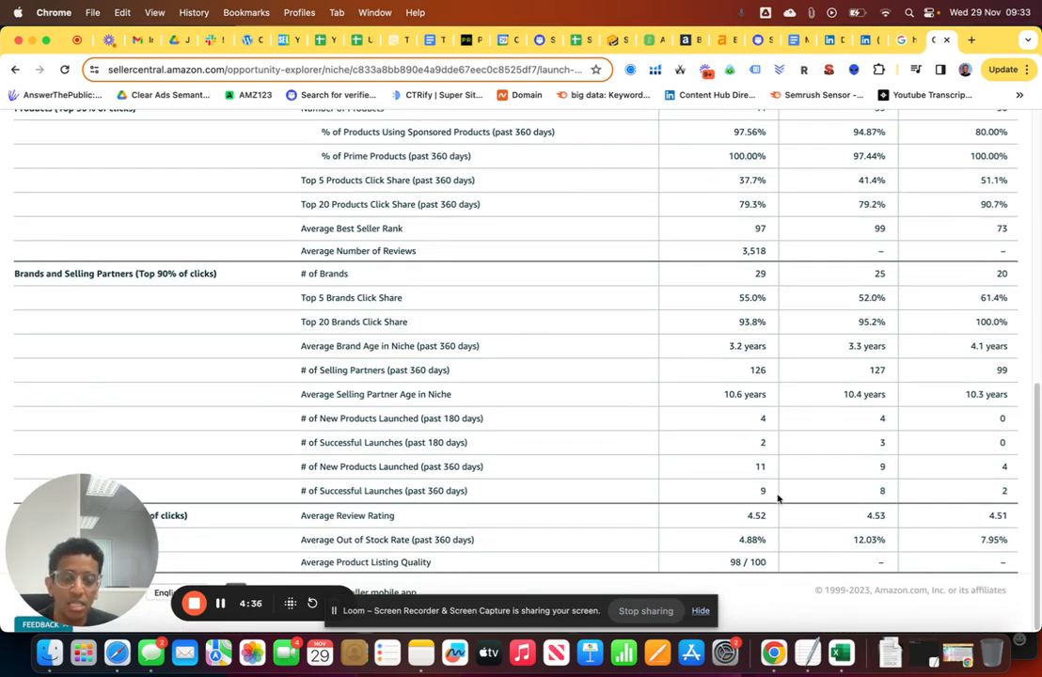
{"action": "mouse_move", "coordinate": [688, 571]}
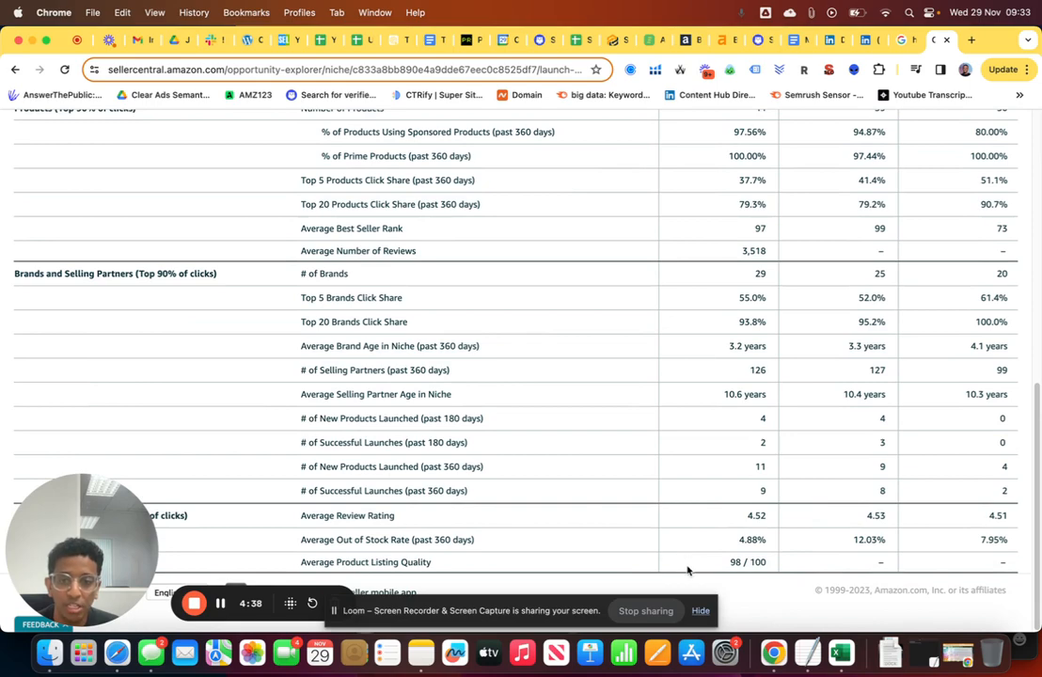
{"action": "mouse_move", "coordinate": [790, 553]}
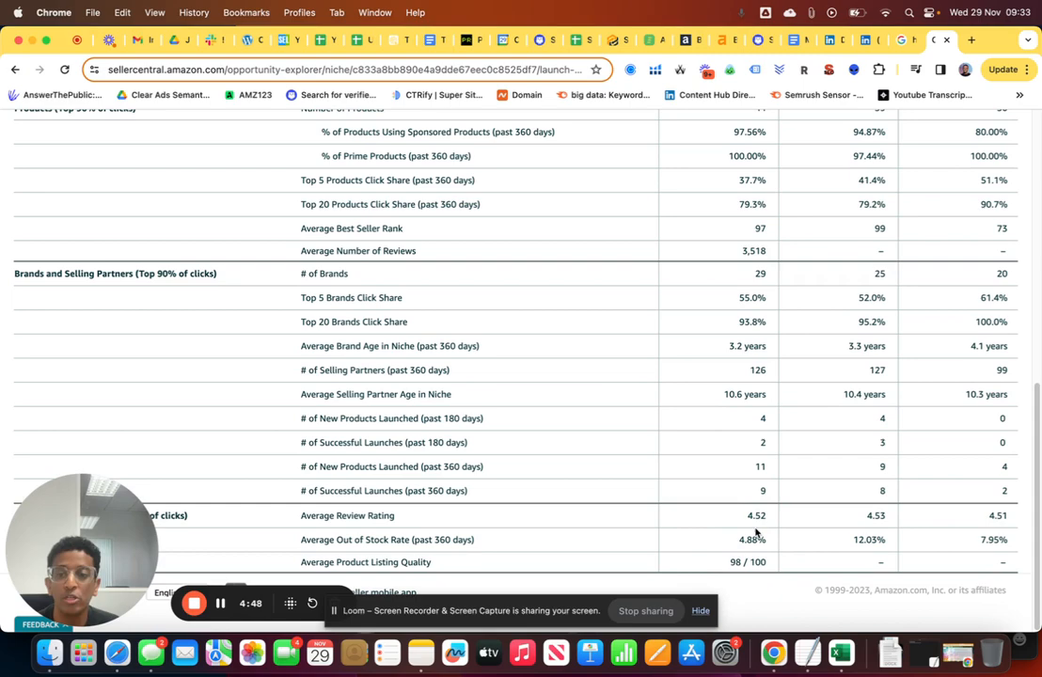
{"action": "mouse_move", "coordinate": [808, 525]}
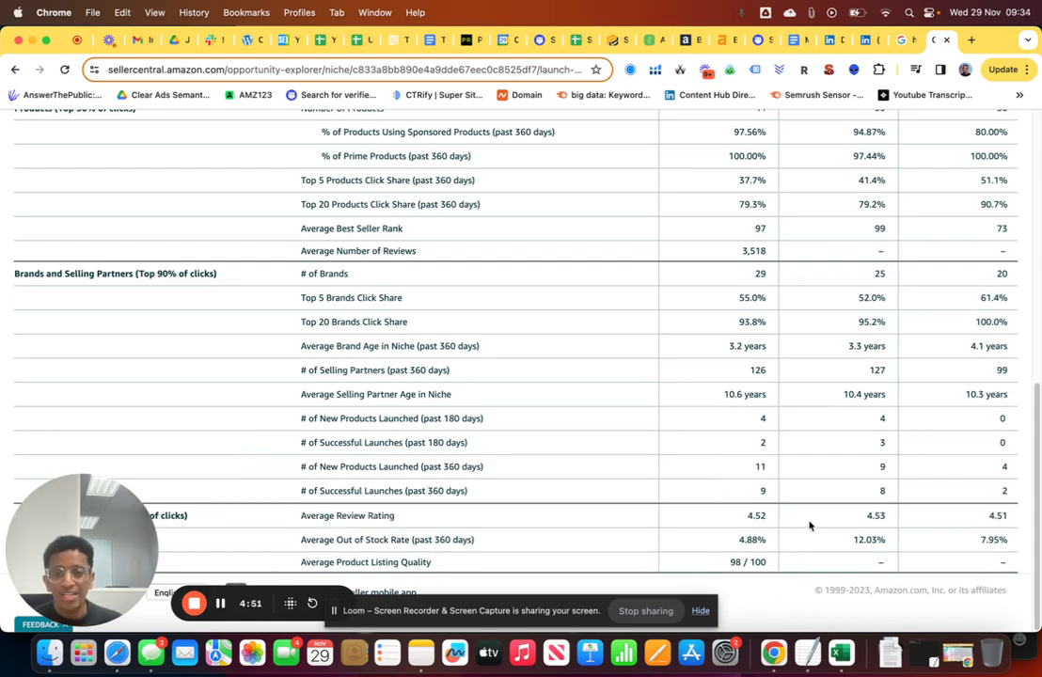
{"action": "mouse_move", "coordinate": [823, 498]}
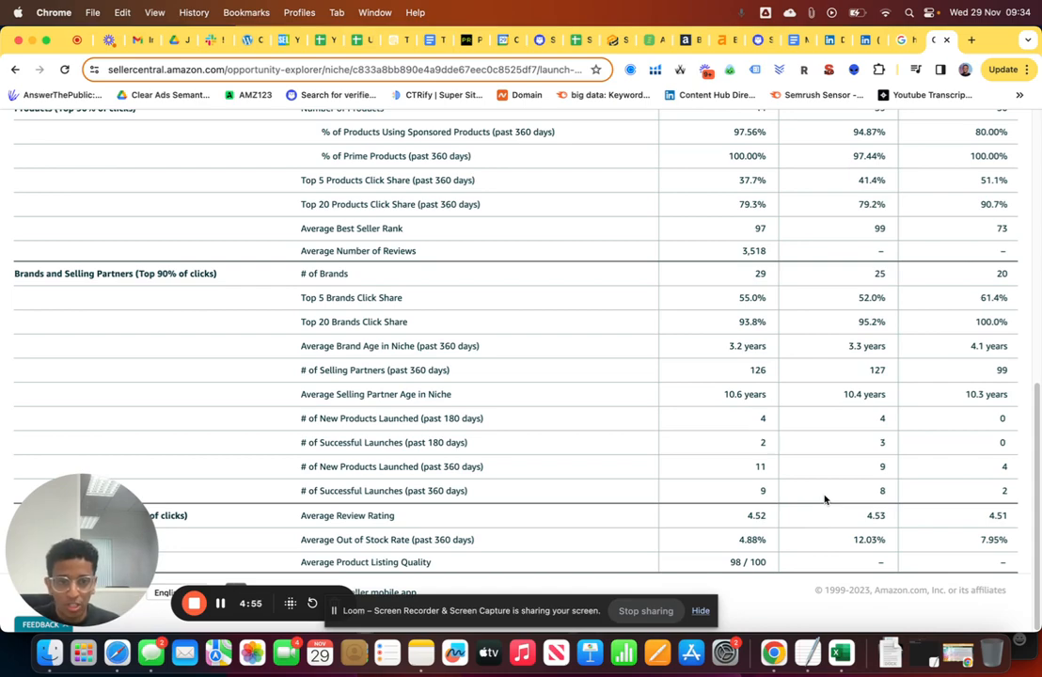
{"action": "mouse_move", "coordinate": [508, 467]}
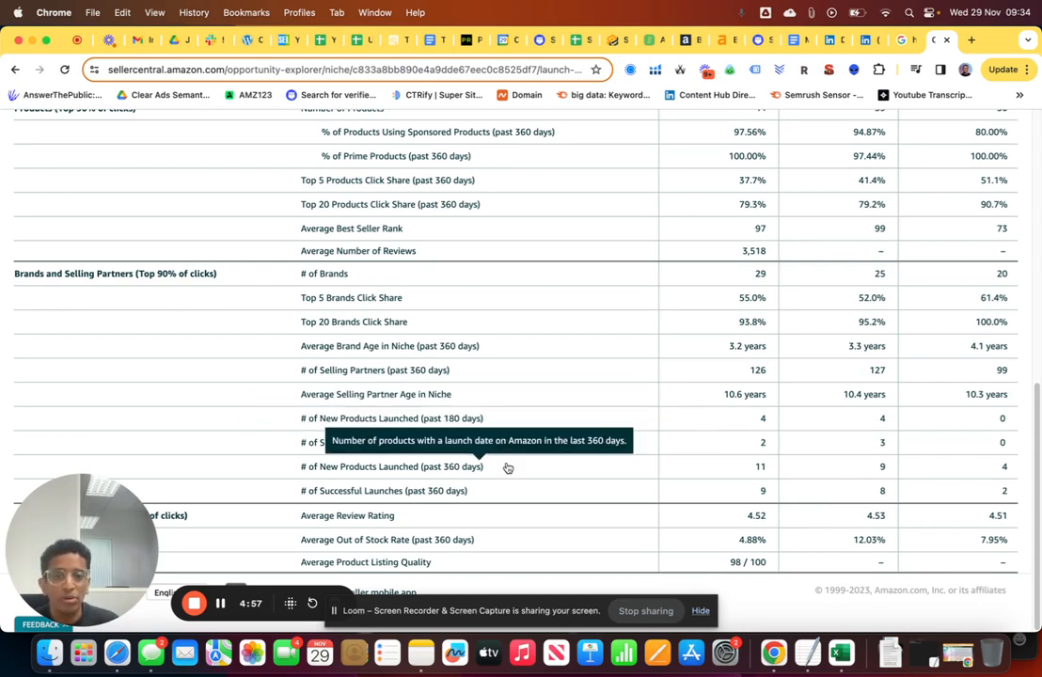
{"action": "mouse_move", "coordinate": [694, 451]}
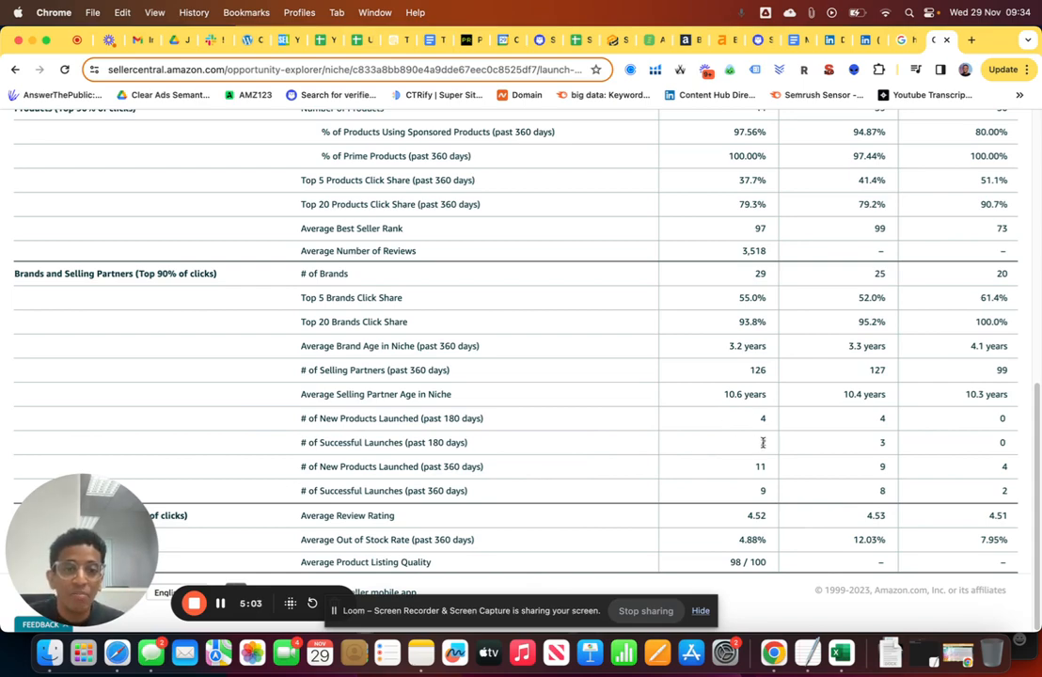
{"action": "scroll", "scroll_direction": "up", "scroll_amount": 3}
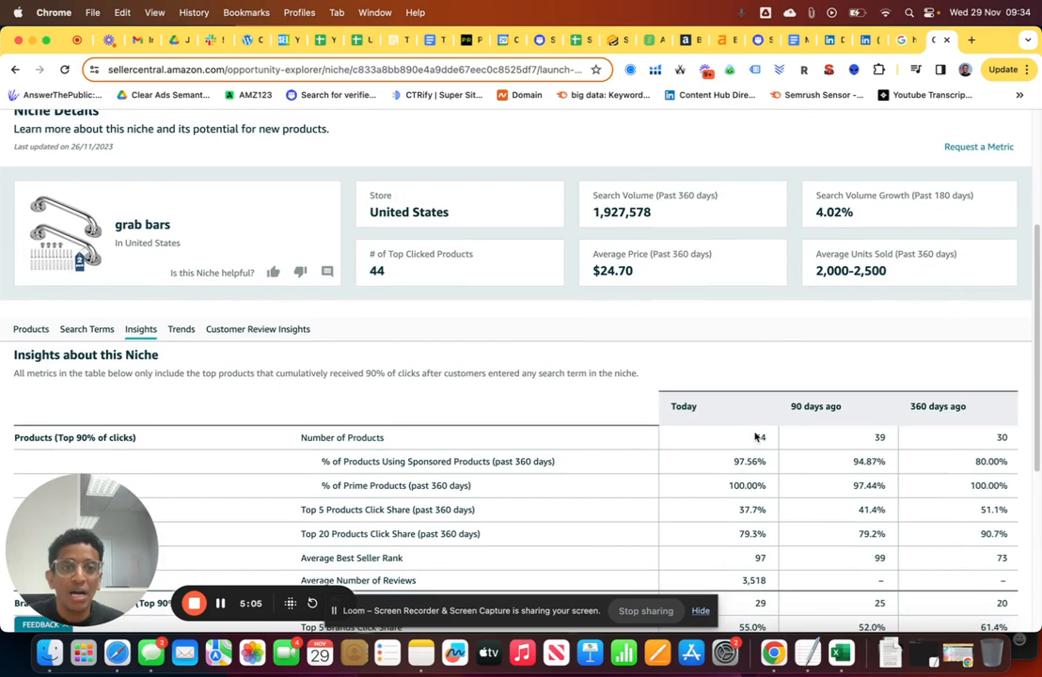
{"action": "scroll", "scroll_direction": "down", "scroll_amount": 3}
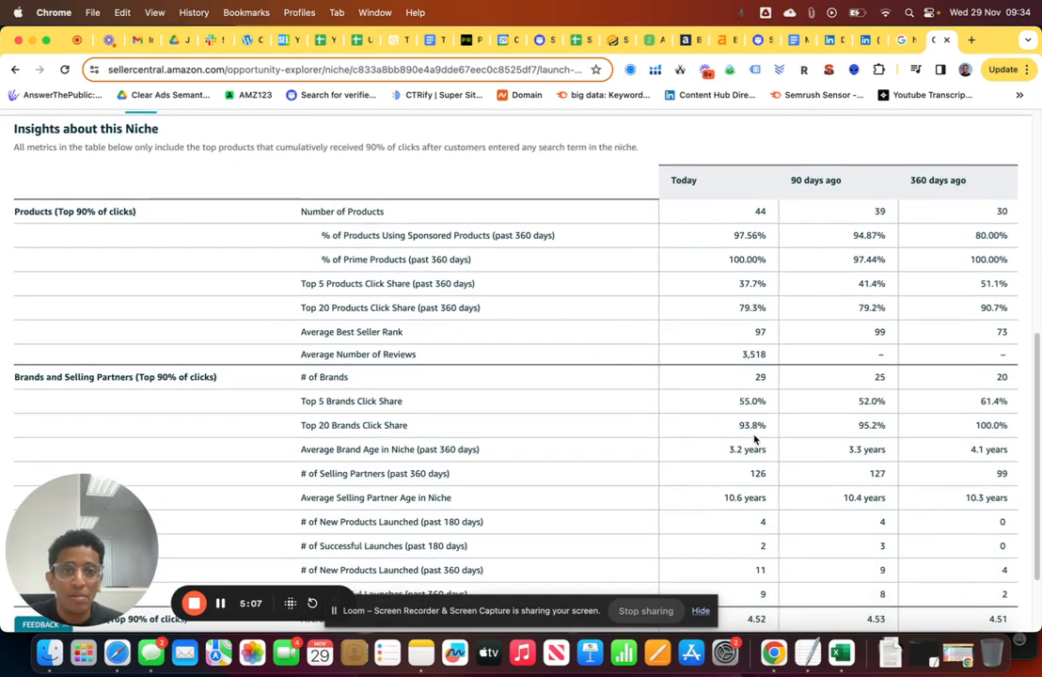
{"action": "scroll", "scroll_direction": "down", "scroll_amount": 3}
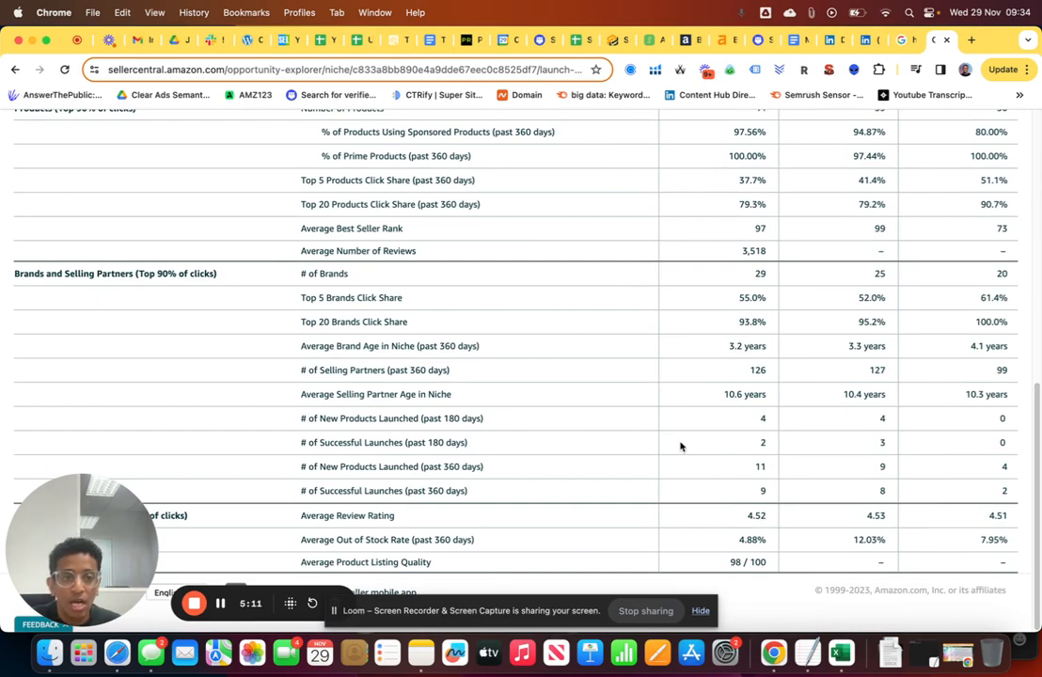
{"action": "mouse_move", "coordinate": [692, 489]}
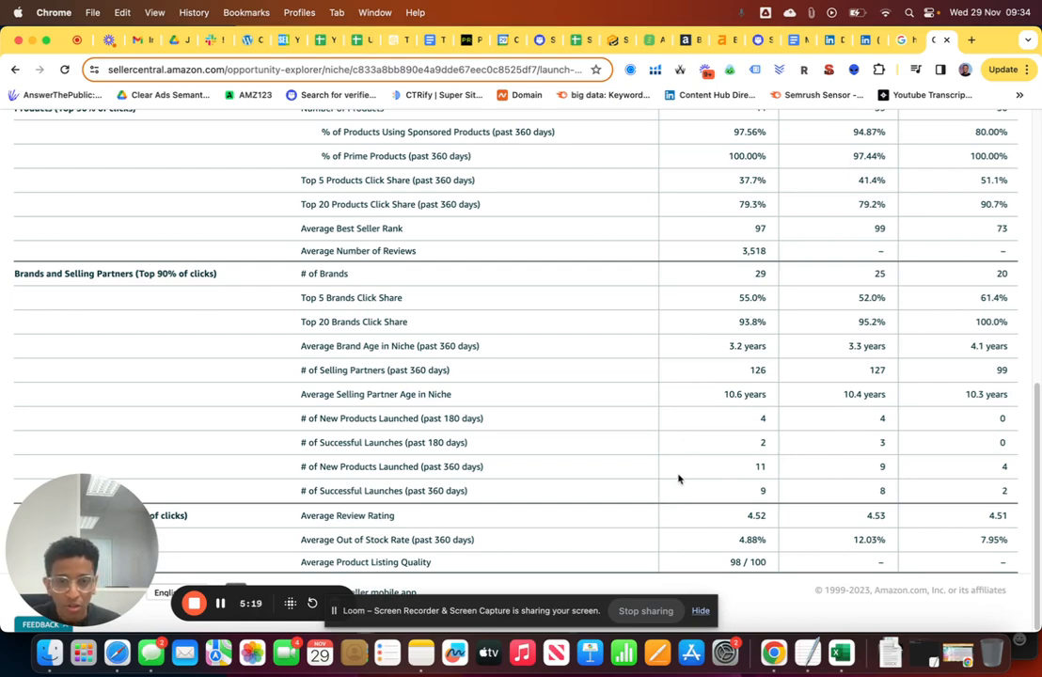
{"action": "mouse_move", "coordinate": [692, 479]}
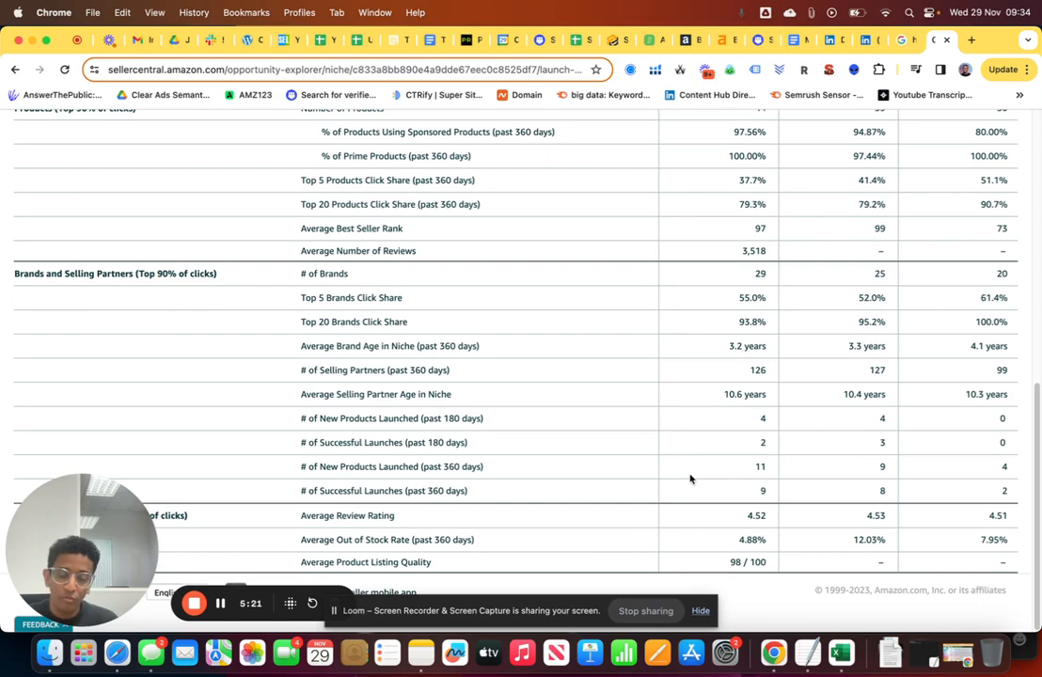
{"action": "mouse_move", "coordinate": [669, 425]}
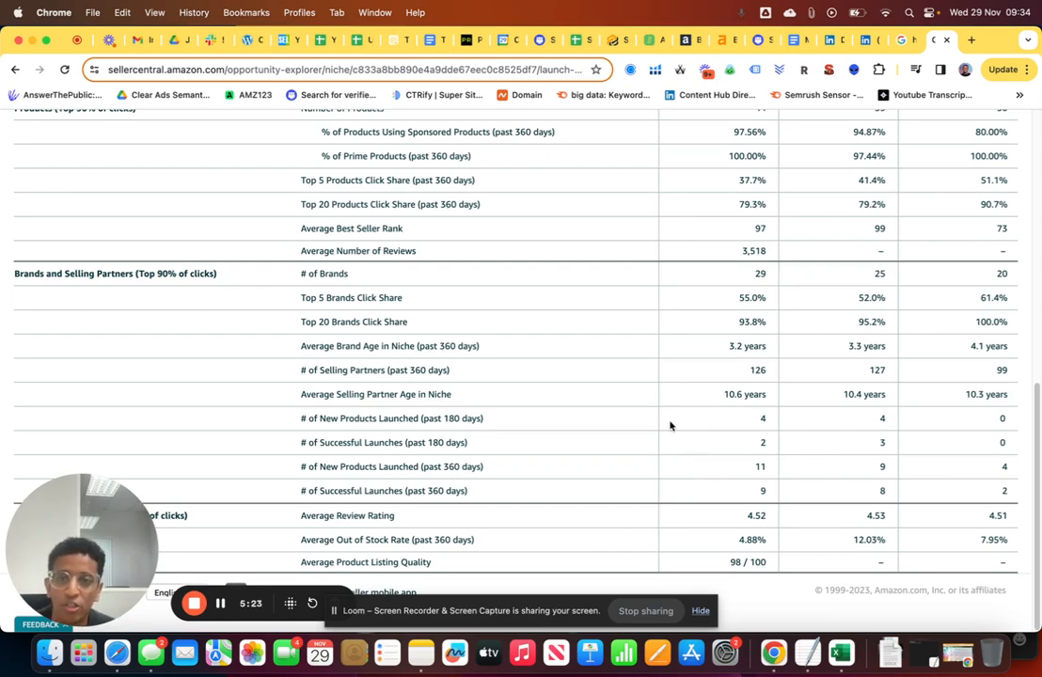
{"action": "mouse_move", "coordinate": [278, 380]}
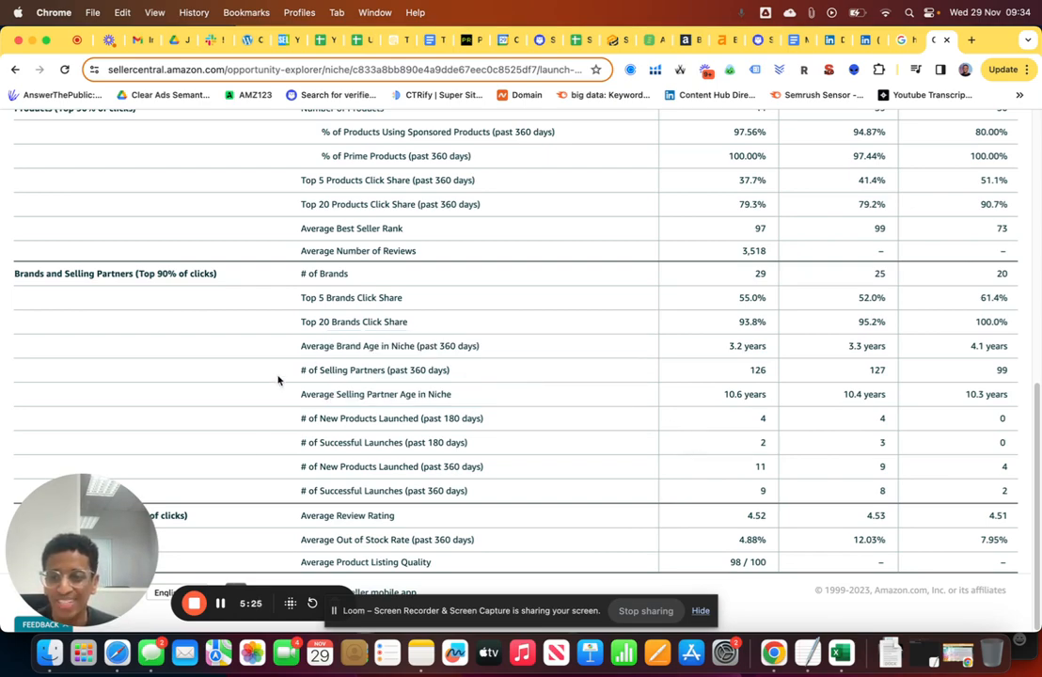